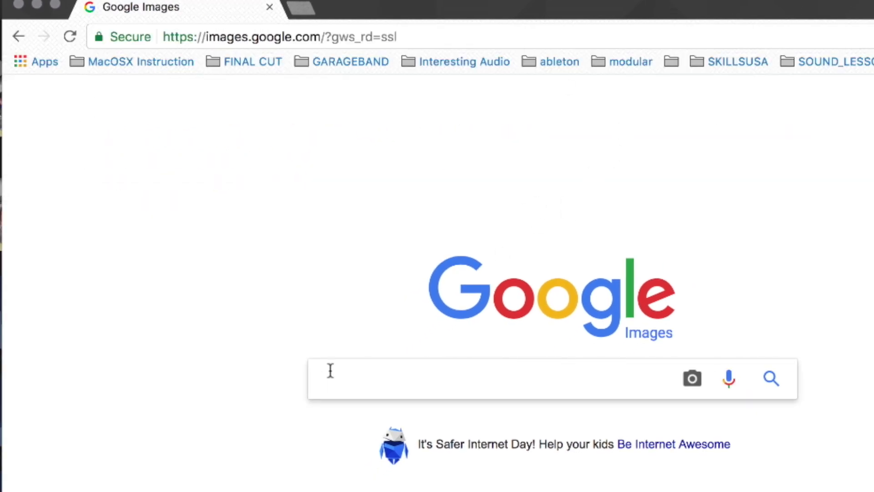
Search Google Images for 'flying spaghetti monster' limited to results larger than 1024×768
{"action": "type", "text": "flying spaghetti monster"}
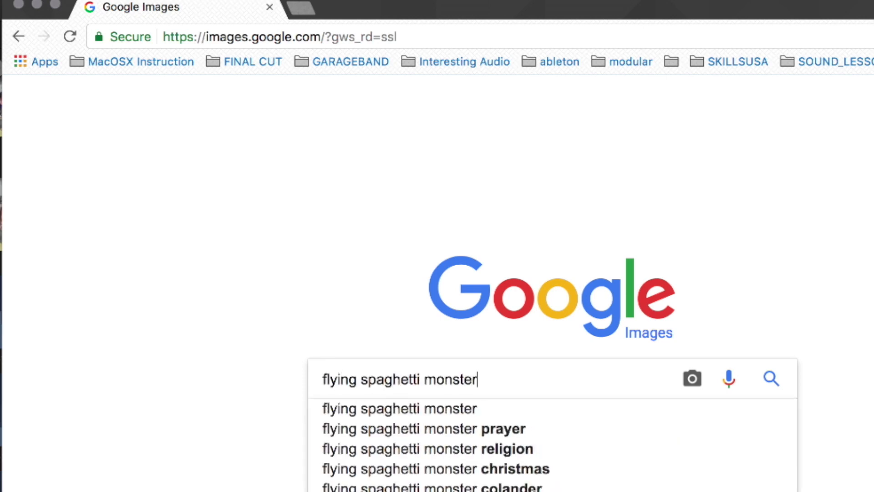
{"action": "key", "text": "Return"}
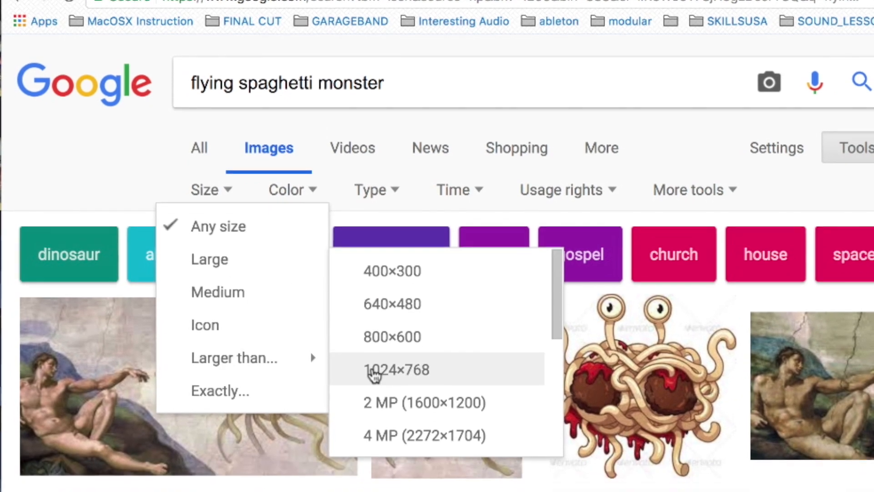
{"action": "left_click", "coordinate": [423, 402]}
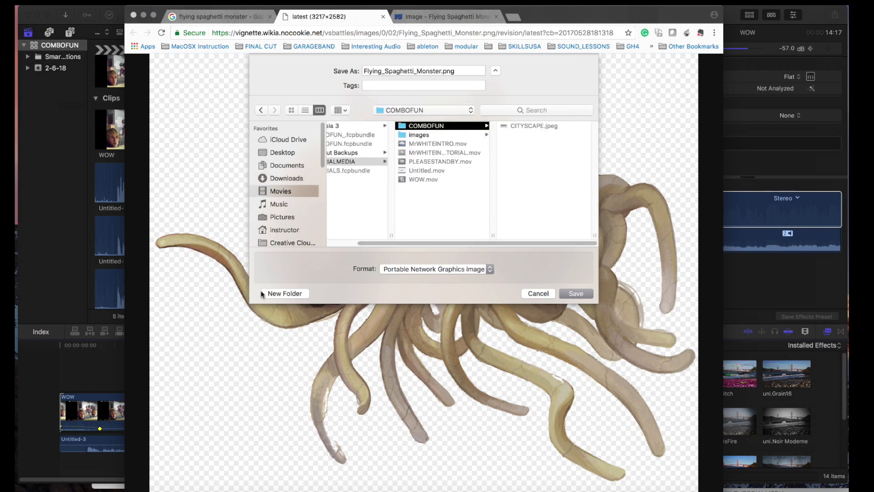
Save the monster image into COMBOFUN and sort the media into IMAGES and VIDEO folders
{"action": "left_click", "coordinate": [575, 293]}
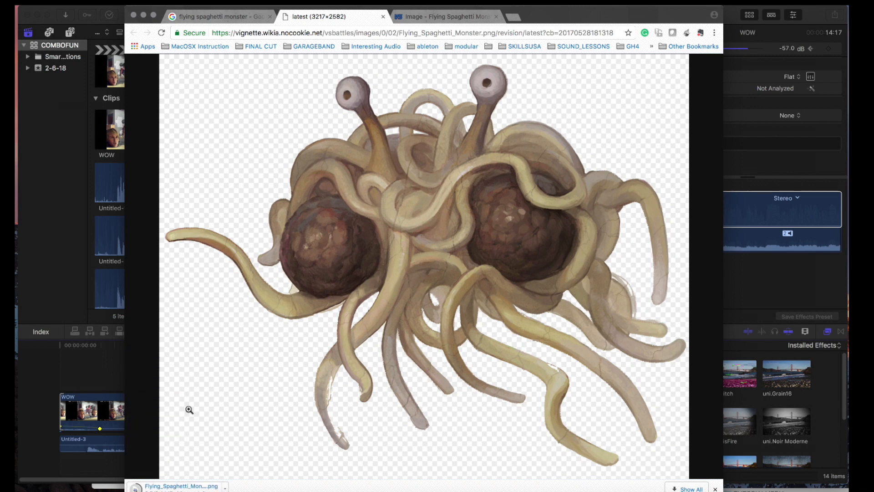
{"action": "mouse_move", "coordinate": [232, 477]}
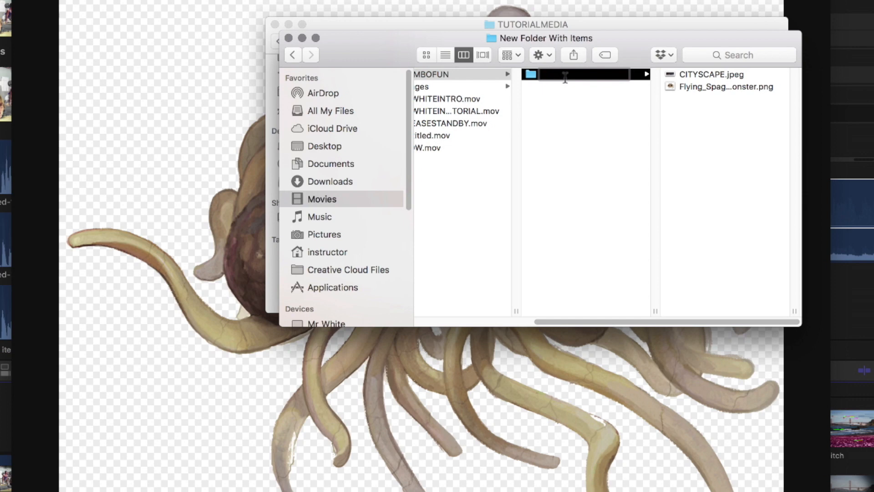
{"action": "left_click", "coordinate": [456, 74]}
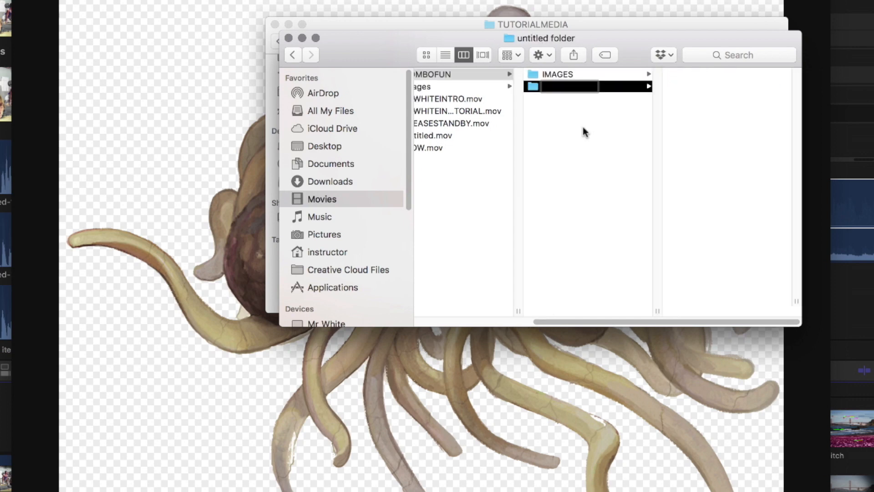
{"action": "left_click", "coordinate": [456, 74]}
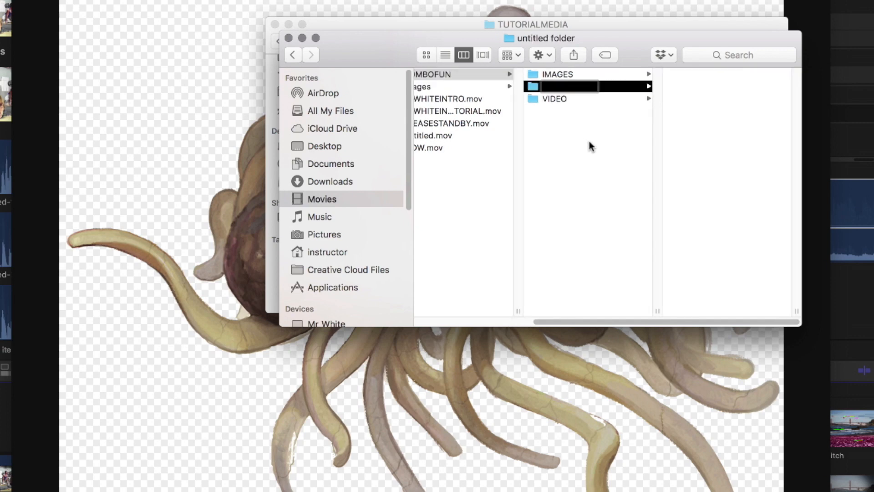
{"action": "left_click", "coordinate": [456, 74]}
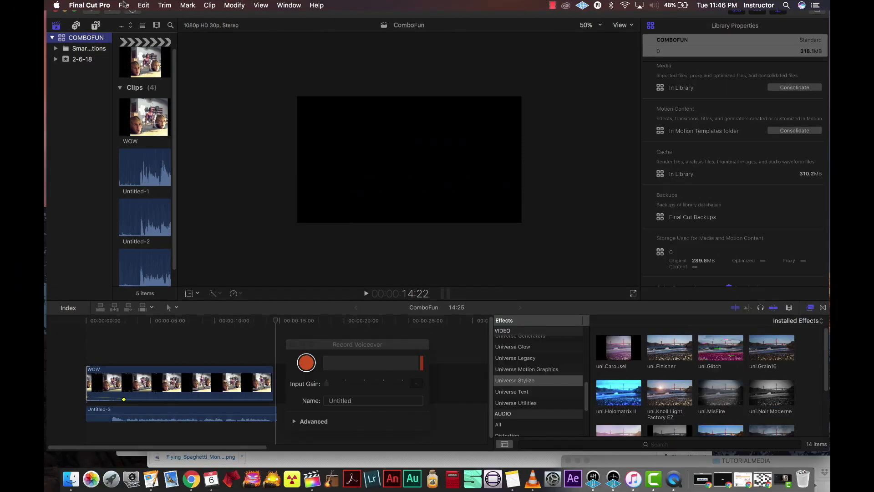
Create a new project named COMBOFUN_EXAMPLE FORSTUDENTS via File > New
{"action": "left_click", "coordinate": [123, 6]}
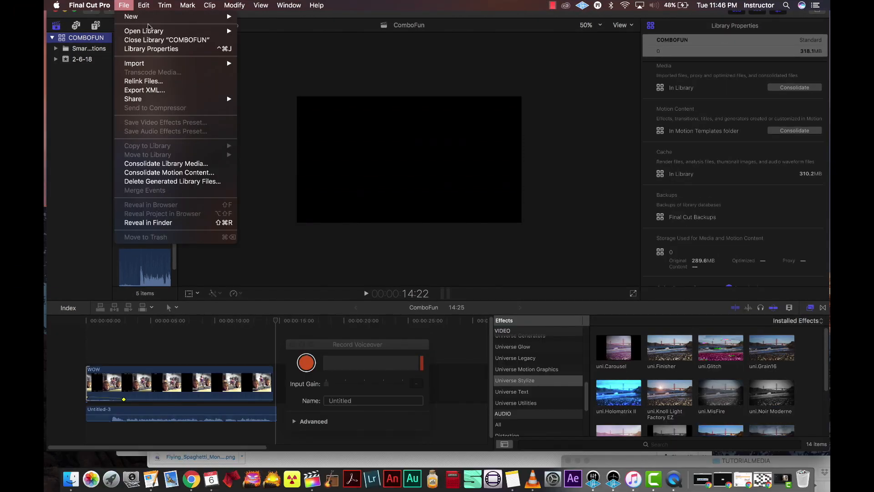
{"action": "left_click", "coordinate": [130, 15]}
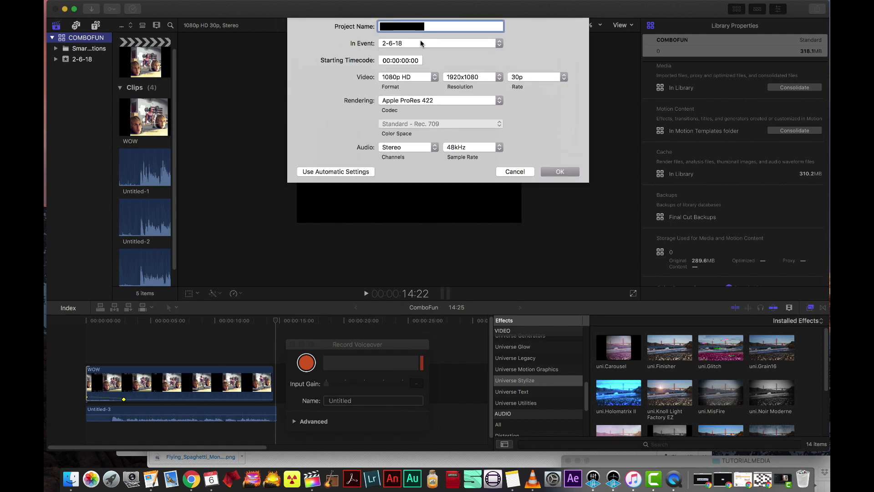
{"action": "type", "text": "COMBOFUN"}
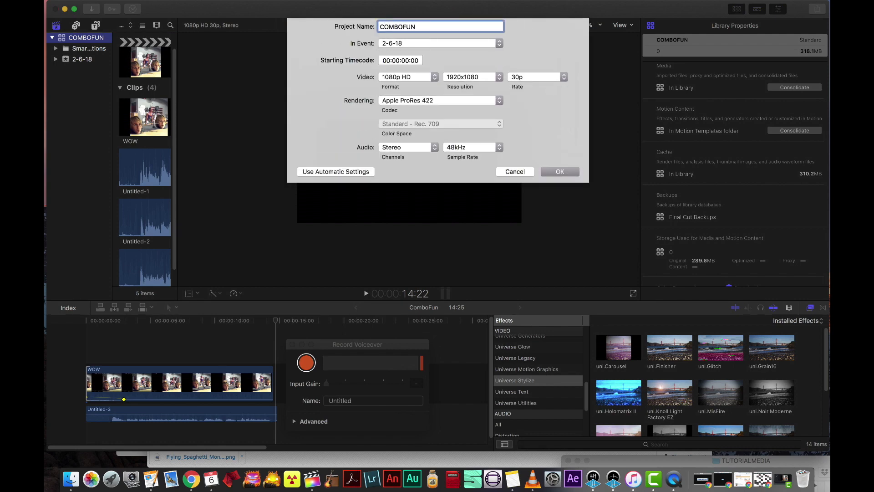
{"action": "type", "text": "_EXAMPLE FOR"}
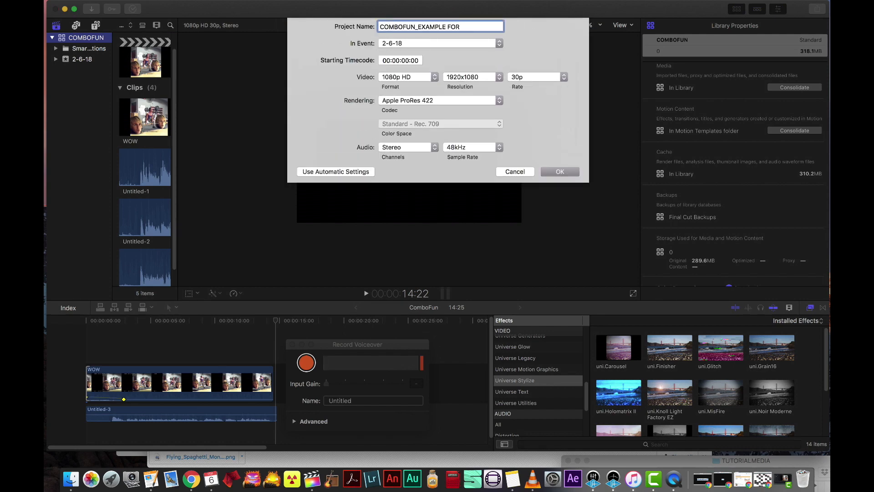
{"action": "type", "text": "STUDENTS"}
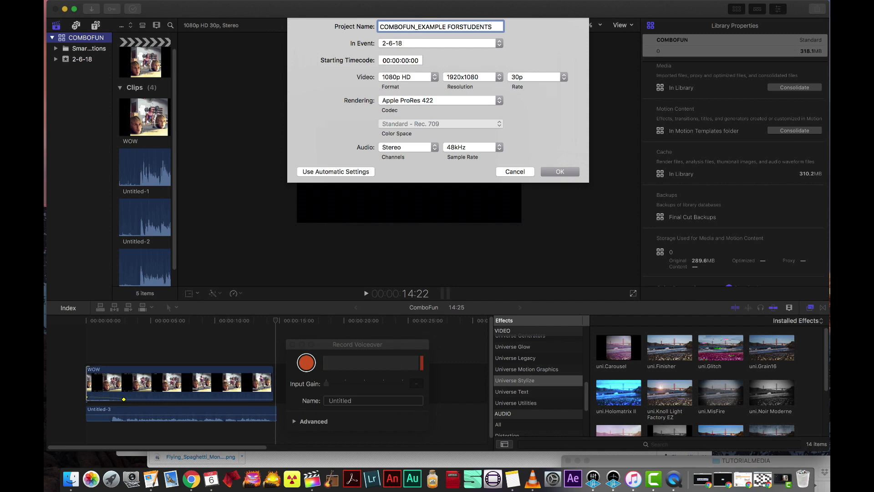
{"action": "left_click", "coordinate": [559, 171]}
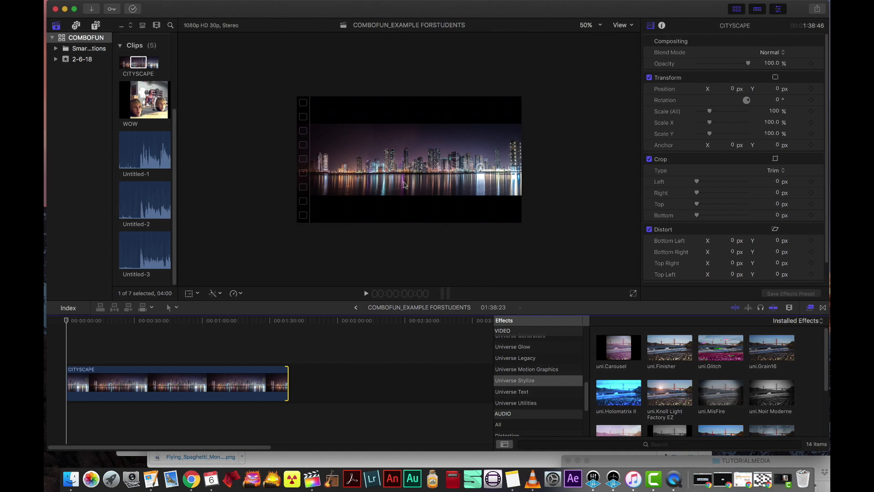
Apply the Draw Mask effect to the CITYSCAPE clip and zoom the viewer for tracing
{"action": "left_click", "coordinate": [586, 25]}
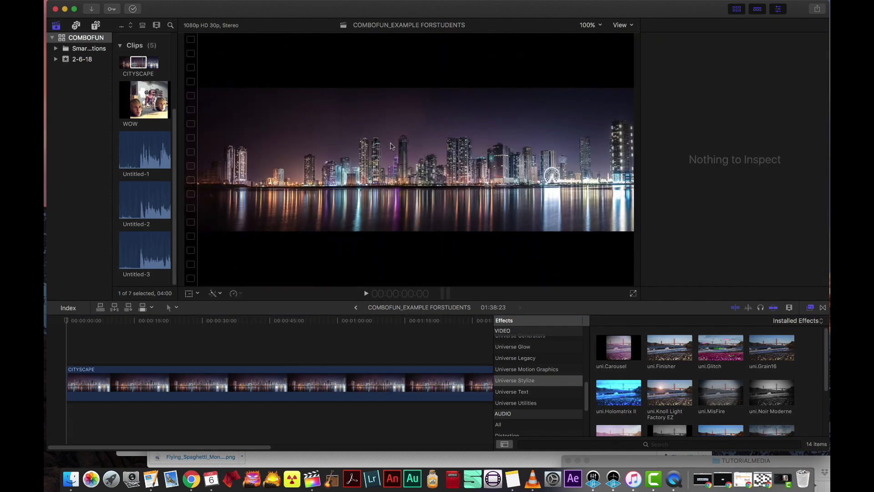
{"action": "left_click", "coordinate": [588, 25]}
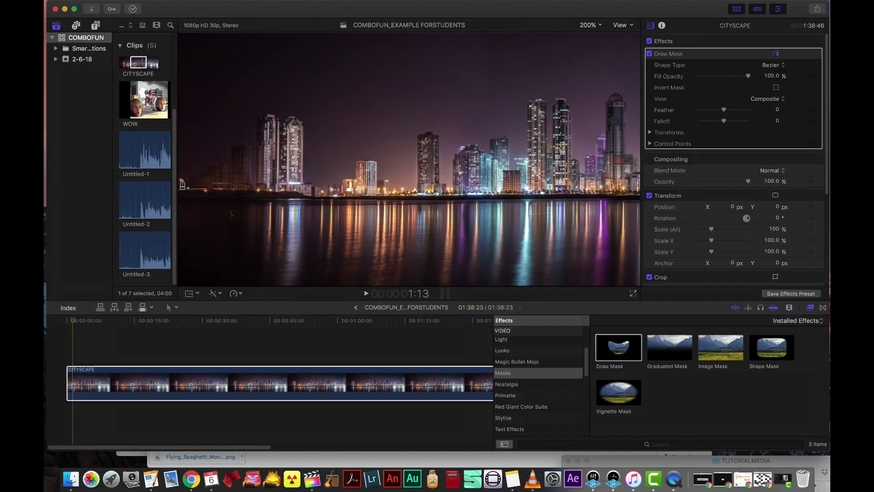
Place mask points along the rooftops from the left edge past the central tower to the right side
{"action": "left_click", "coordinate": [589, 25]}
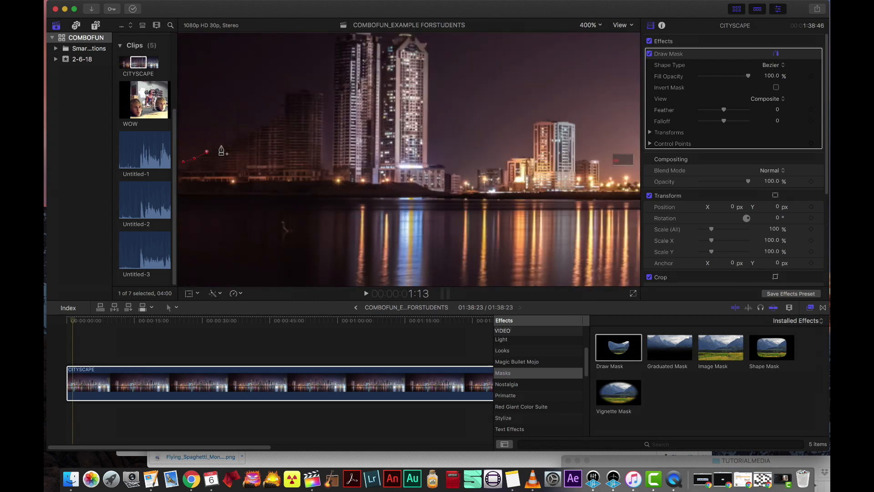
{"action": "left_click", "coordinate": [322, 172]}
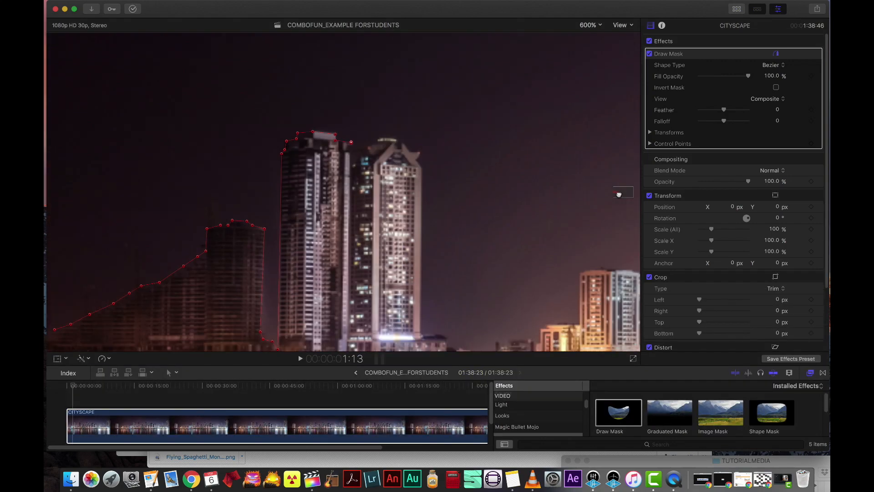
{"action": "left_click", "coordinate": [351, 147]}
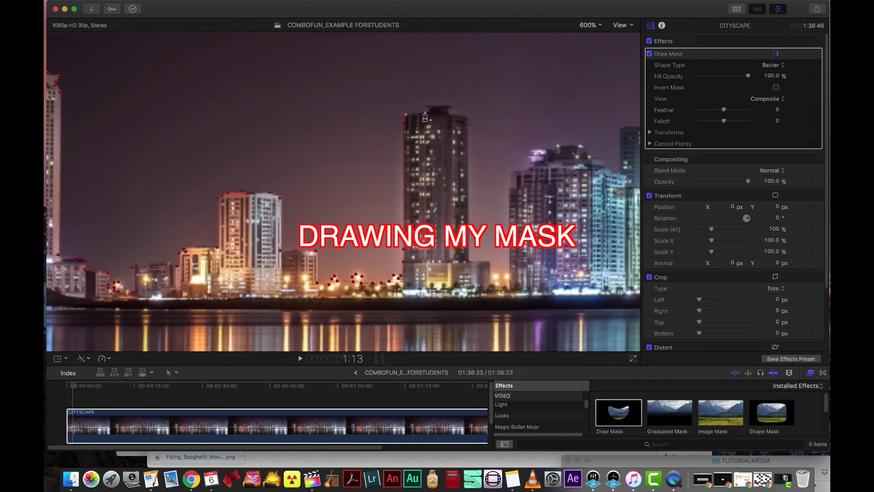
{"action": "left_click", "coordinate": [451, 107]}
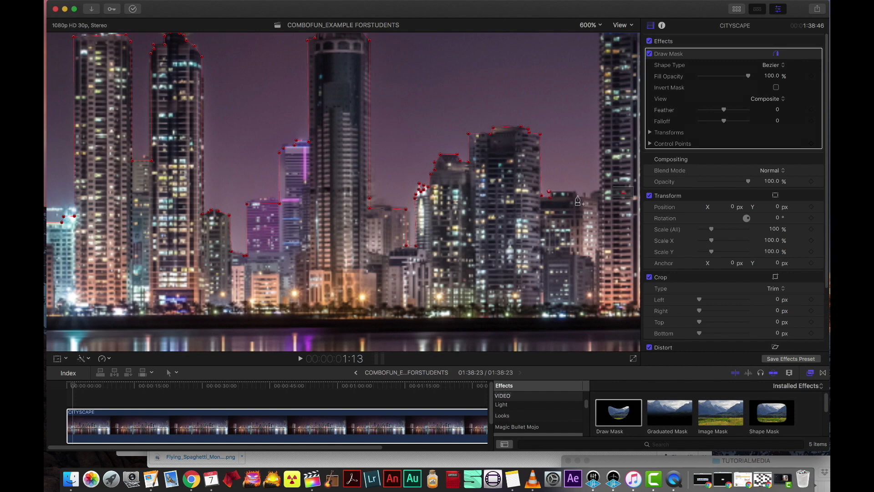
{"action": "left_click", "coordinate": [589, 25]}
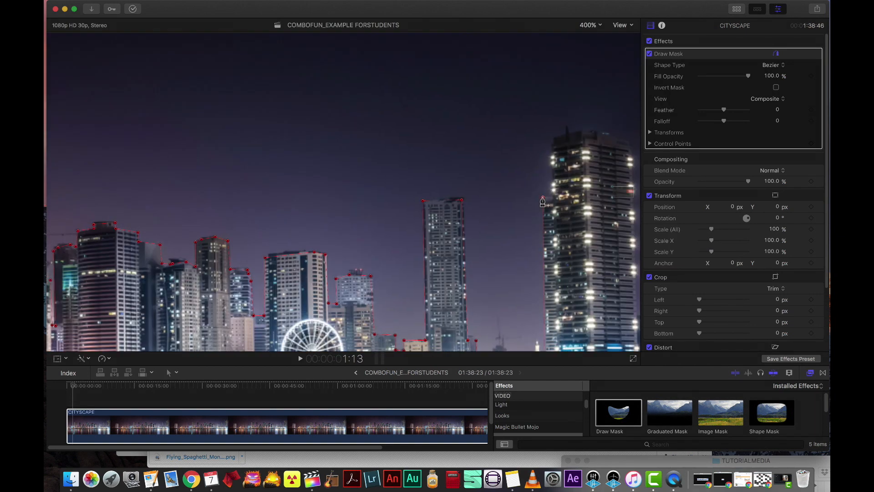
Finish at the rightmost tower and close the mask over the top corners of the frame
{"action": "left_click", "coordinate": [589, 26]}
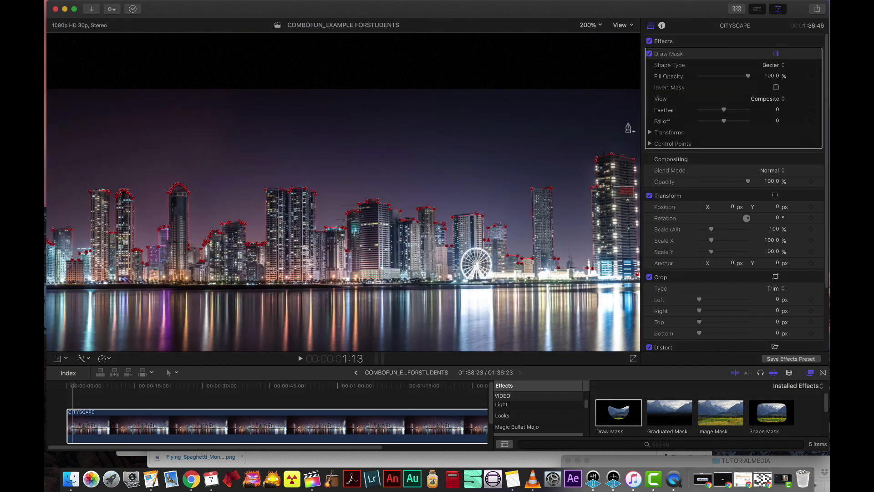
{"action": "left_click", "coordinate": [589, 25]}
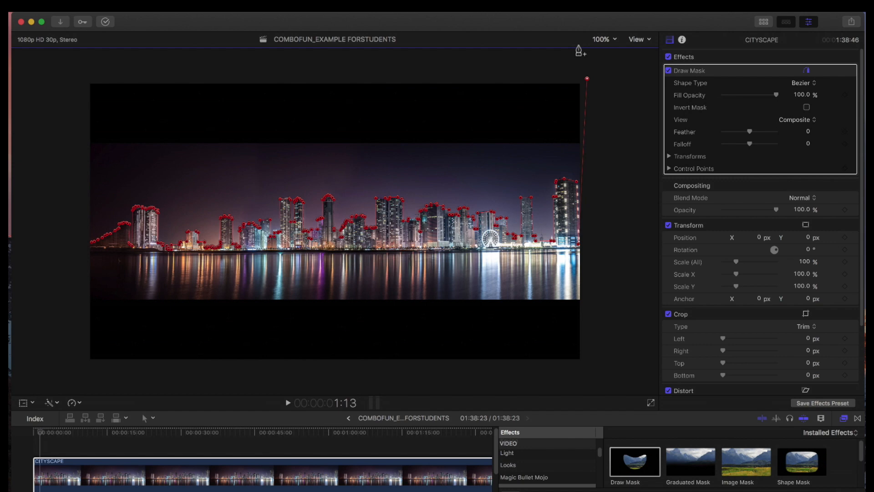
{"action": "mouse_move", "coordinate": [580, 57]}
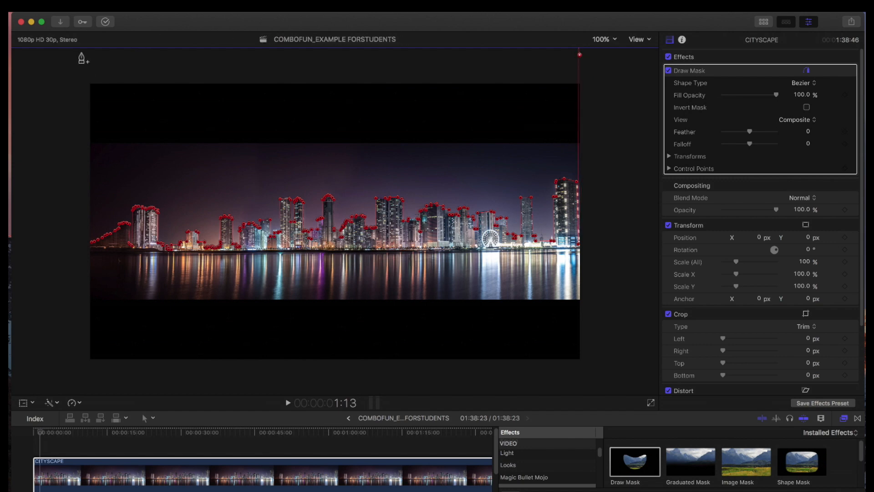
{"action": "left_click", "coordinate": [82, 56]}
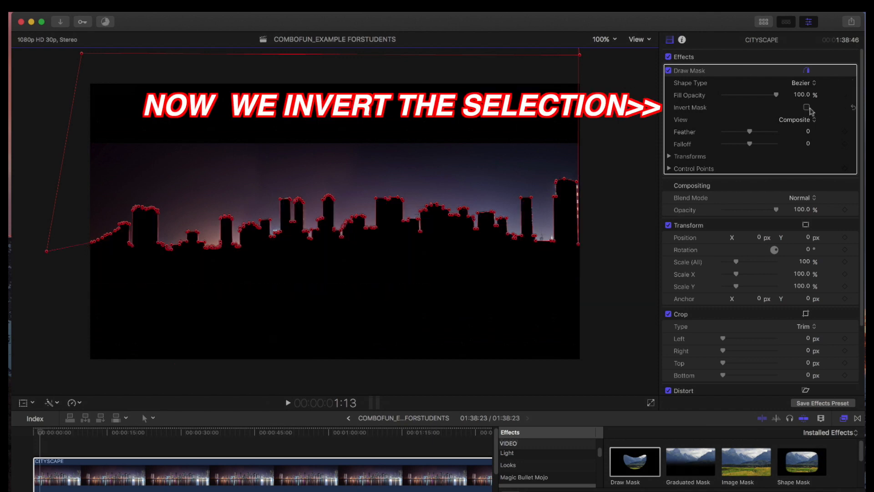
Tick Invert Mask so the city stays and the sky goes black
{"action": "left_click", "coordinate": [805, 107]}
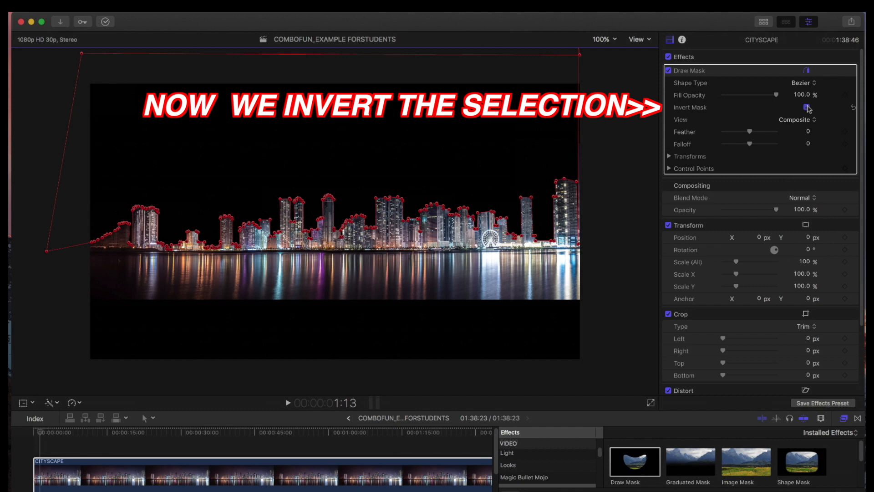
{"action": "left_click", "coordinate": [805, 108]}
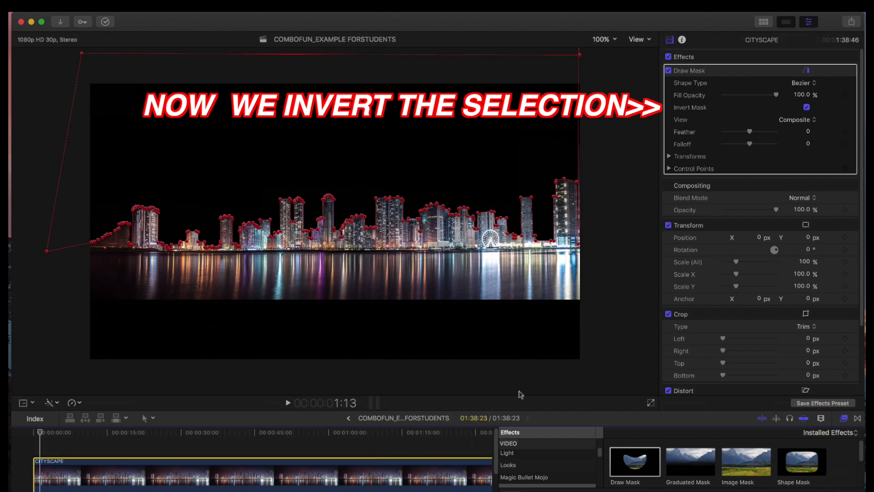
{"action": "mouse_move", "coordinate": [62, 57]}
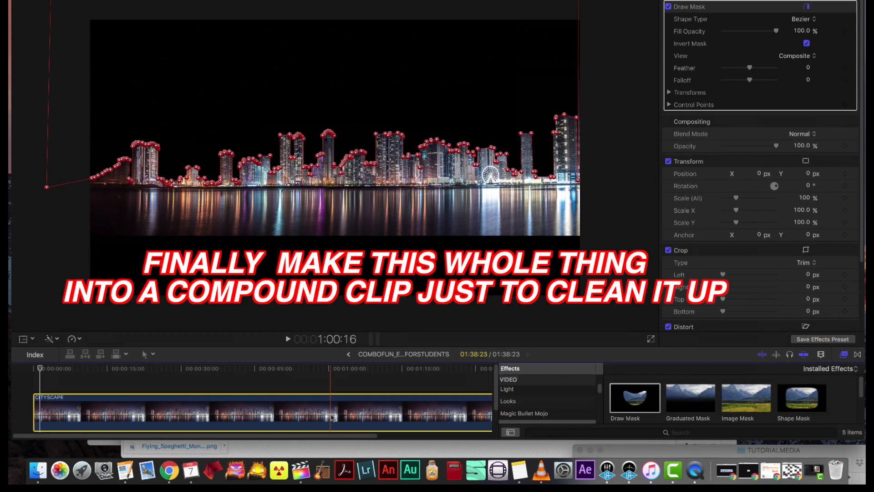
Turn the masked CITYSCAPE clip into a New Compound Clip
{"action": "right_click", "coordinate": [331, 417]}
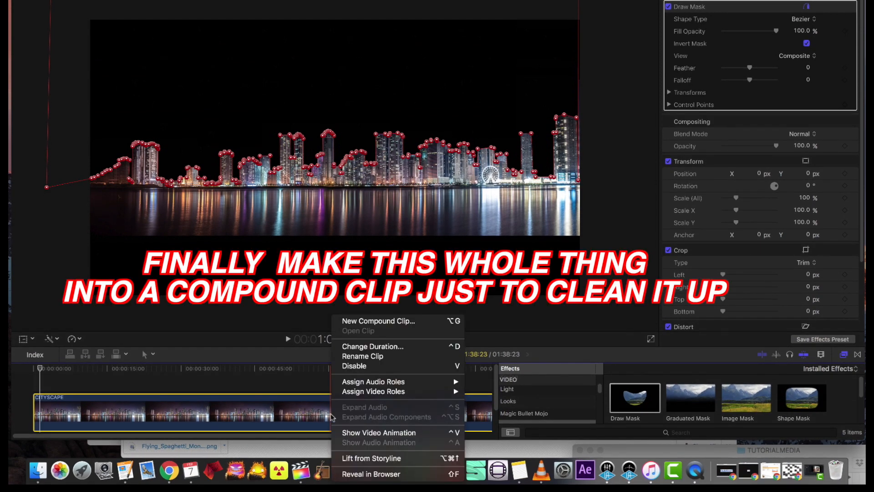
{"action": "mouse_move", "coordinate": [378, 321]}
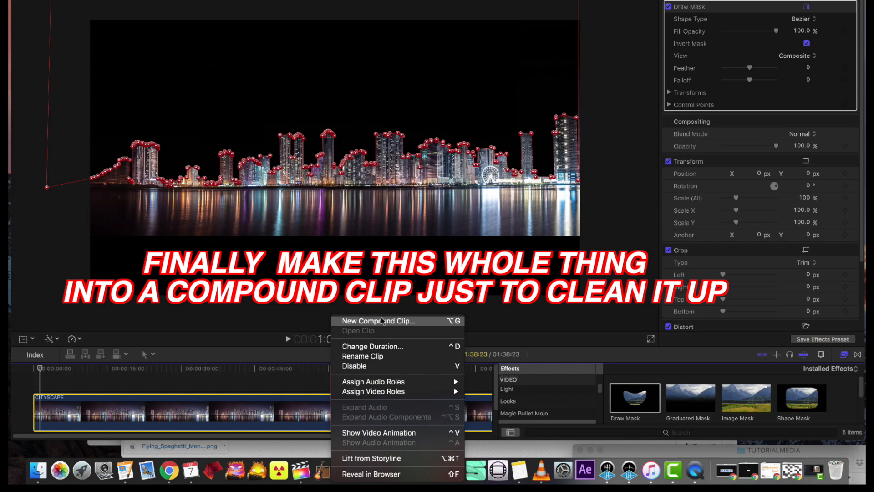
{"action": "left_click", "coordinate": [379, 320]}
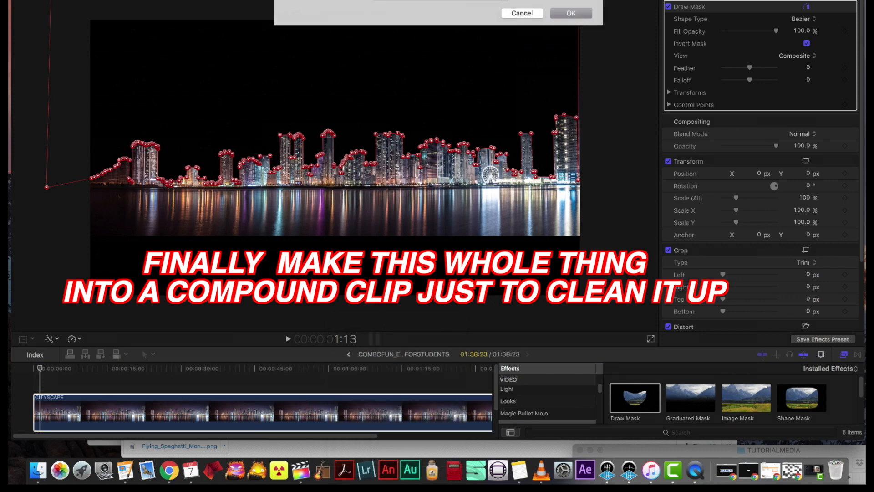
{"action": "left_click", "coordinate": [570, 12]}
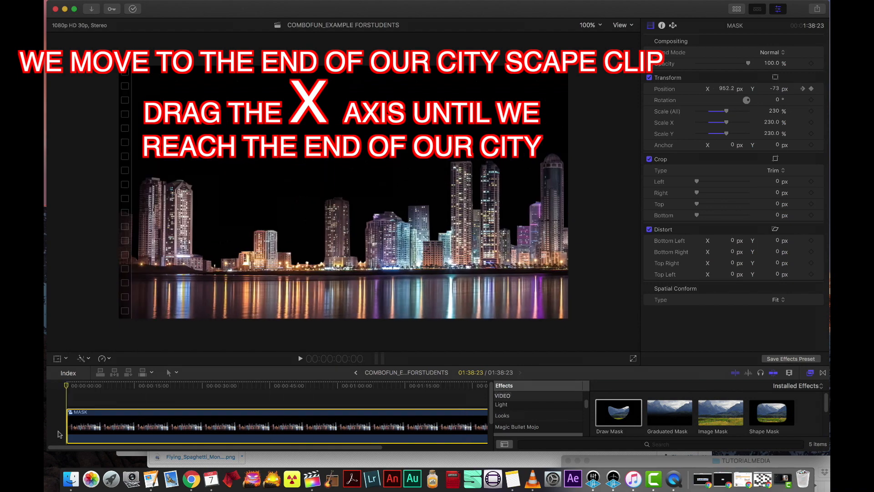
Drag Position X at the clip end so the city slides left until its far end shows
{"action": "left_click_drag", "start_coordinate": [66, 385], "coordinate": [208, 385]}
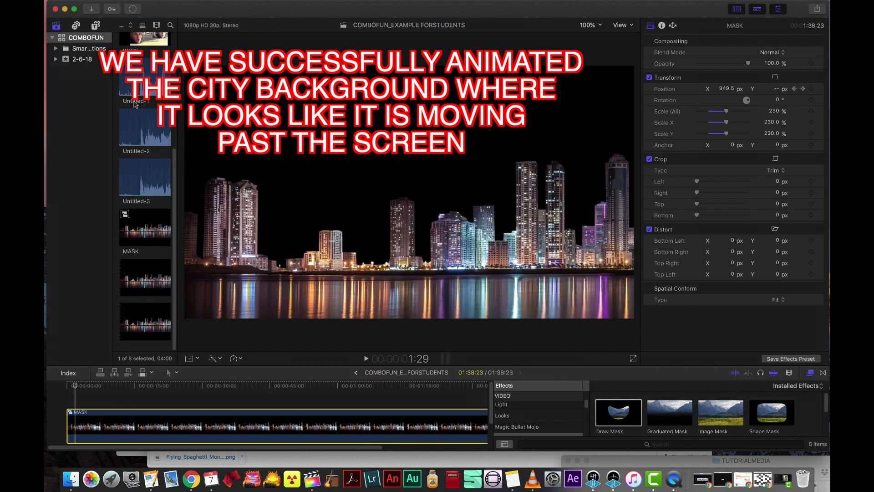
{"action": "scroll", "scroll_direction": "up", "scroll_amount": 3}
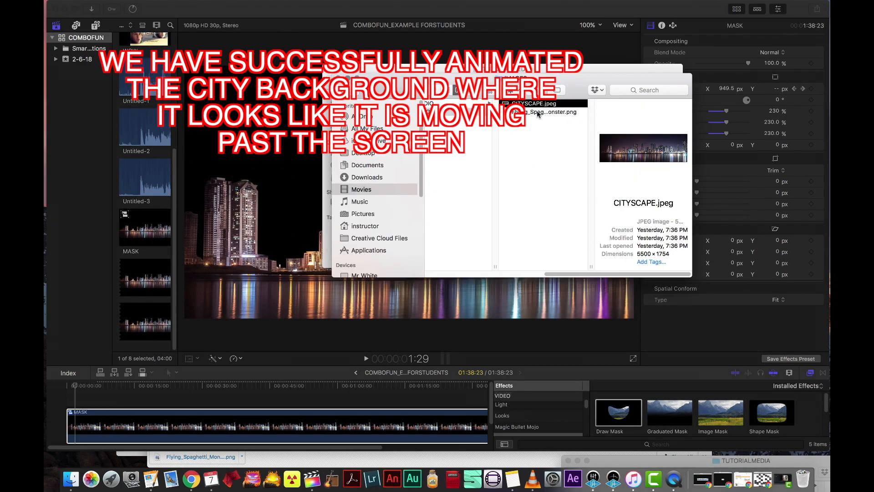
Import Flying_Spaghetti_Monster.png above the MASK clip, scaled to about 78% flipped at the left edge
{"action": "left_click", "coordinate": [540, 111]}
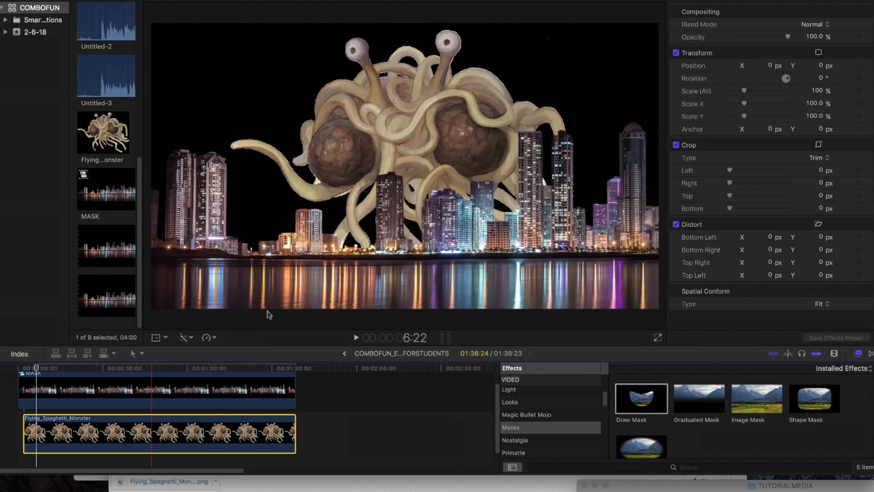
{"action": "left_click", "coordinate": [184, 337]}
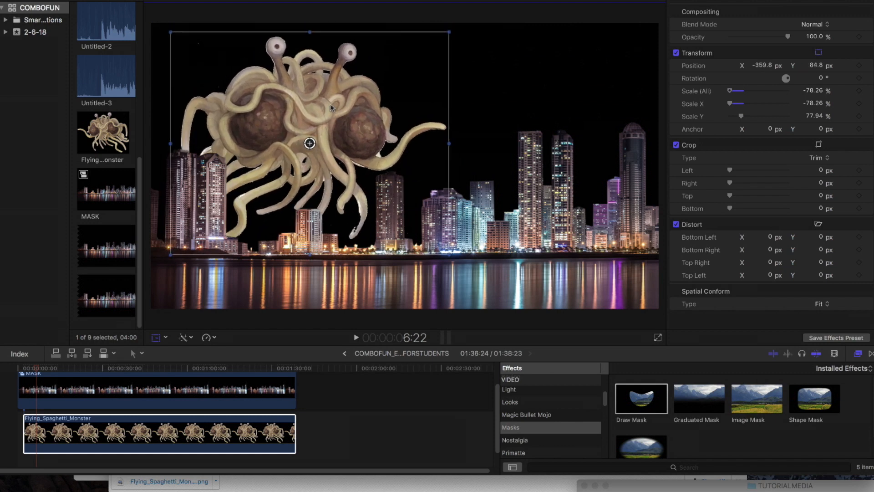
{"action": "left_click_drag", "start_coordinate": [309, 143], "coordinate": [220, 172]}
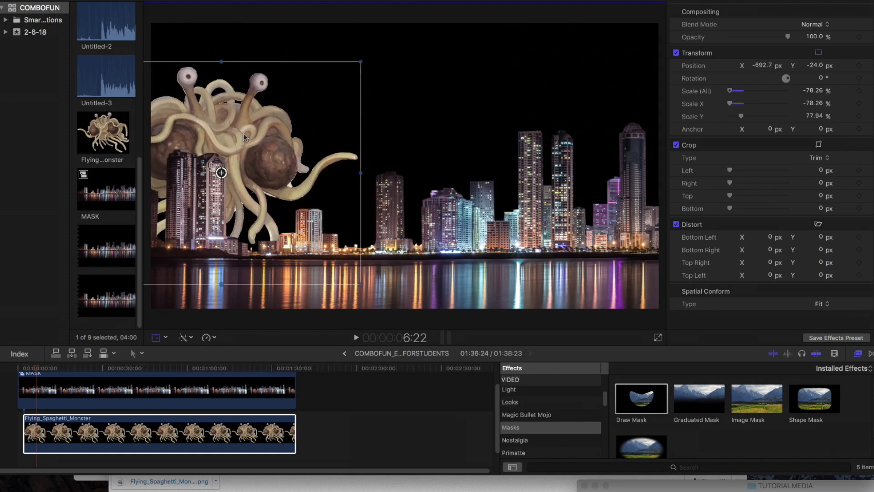
{"action": "left_click_drag", "start_coordinate": [221, 172], "coordinate": [199, 160]}
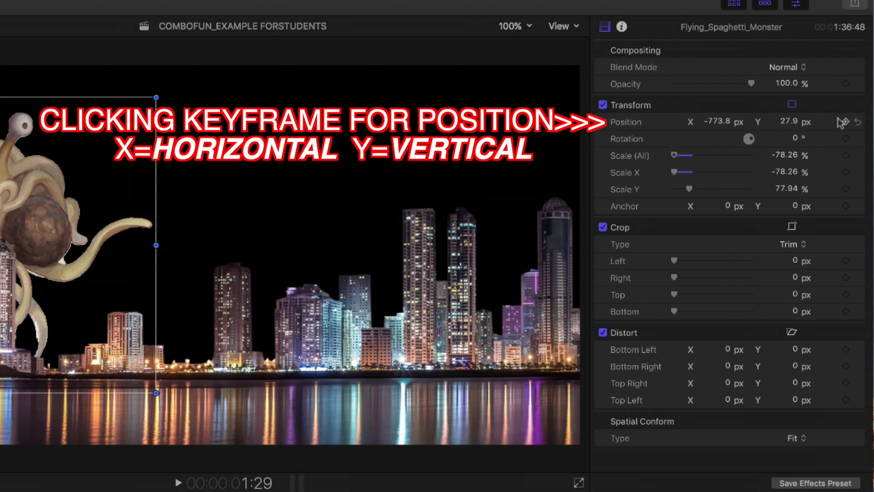
Add a Position keyframe and raise the monster above the skyline at the start of the clip
{"action": "left_click", "coordinate": [858, 121]}
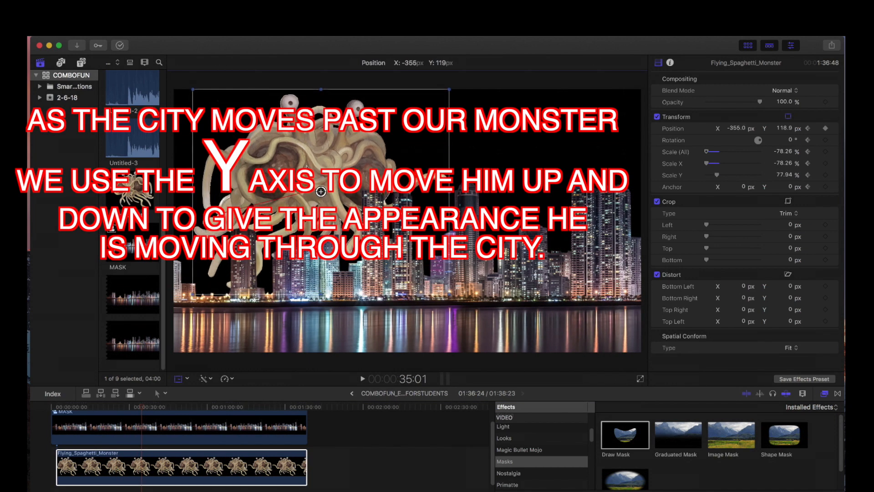
{"action": "left_click_drag", "start_coordinate": [320, 191], "coordinate": [329, 202]}
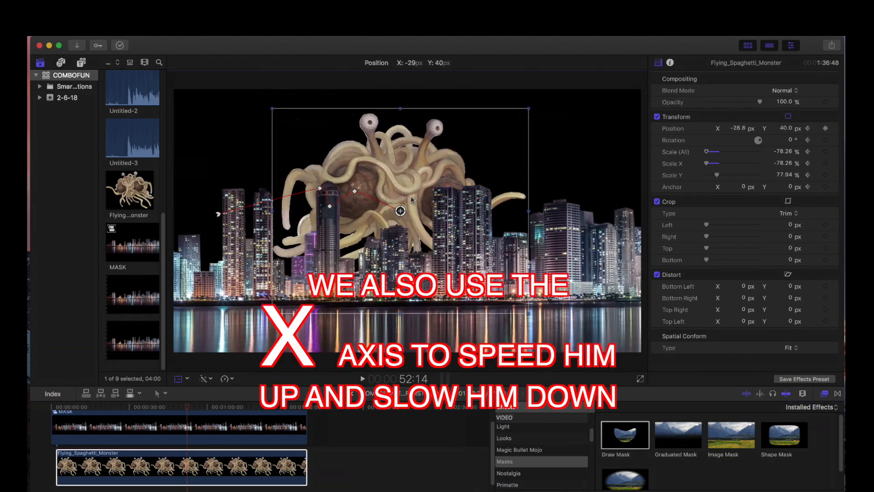
{"action": "left_click", "coordinate": [217, 407]}
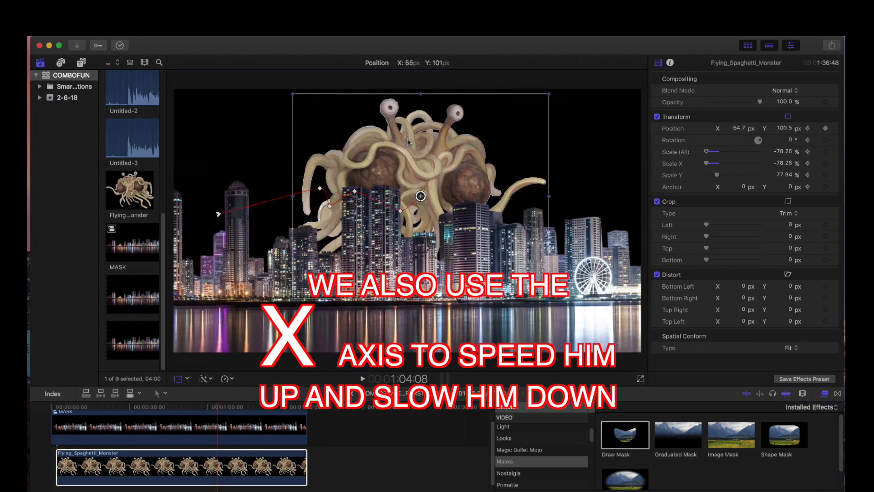
{"action": "left_click", "coordinate": [244, 414]}
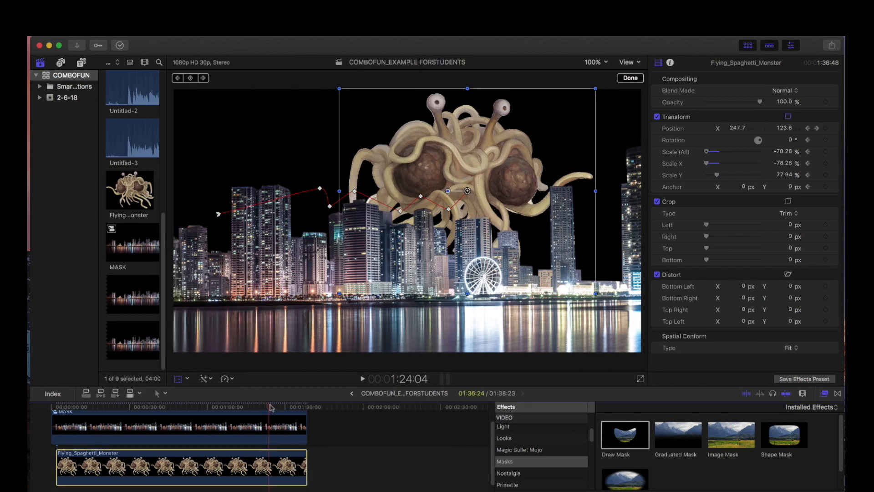
Move the monster to new spots later in the clip, then scrub back to review the zigzag path
{"action": "left_click", "coordinate": [295, 406]}
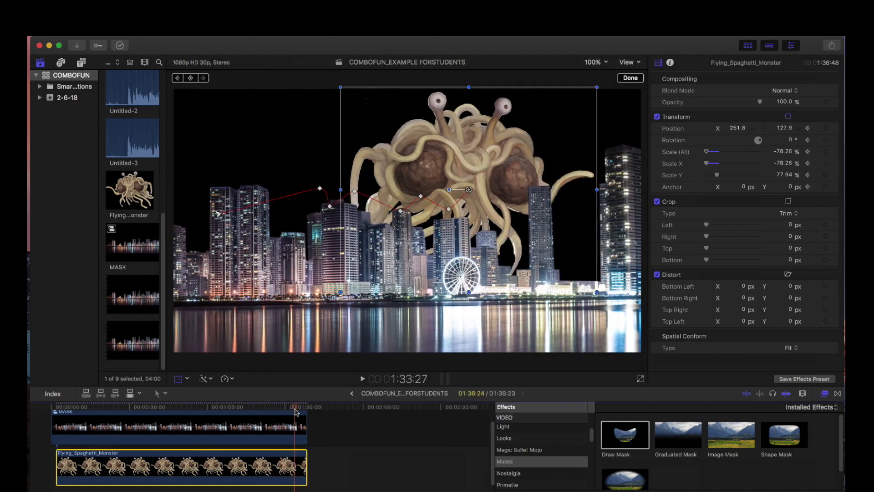
{"action": "left_click", "coordinate": [183, 407]}
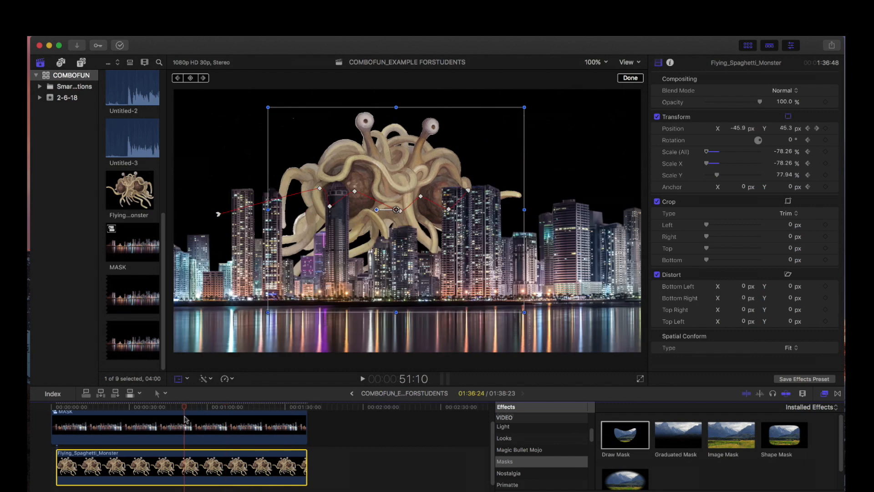
{"action": "left_click", "coordinate": [364, 378]}
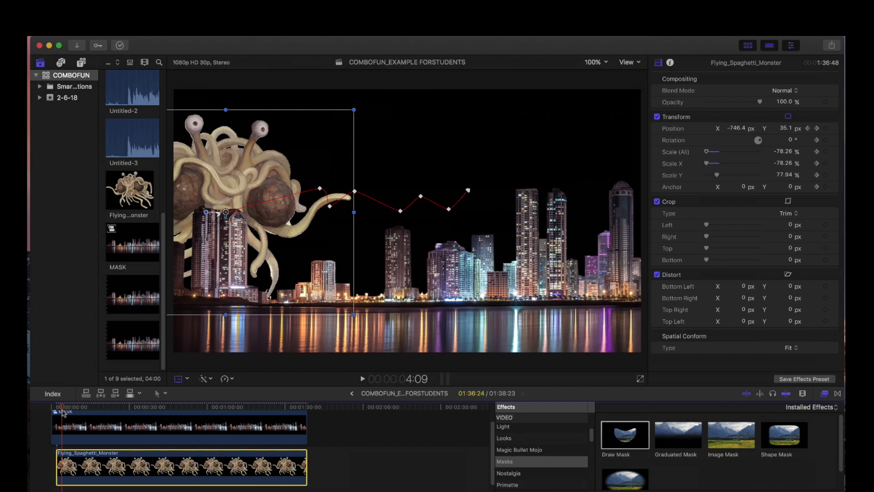
{"action": "left_click", "coordinate": [364, 379]}
{"action": "type", "text": "pal"}
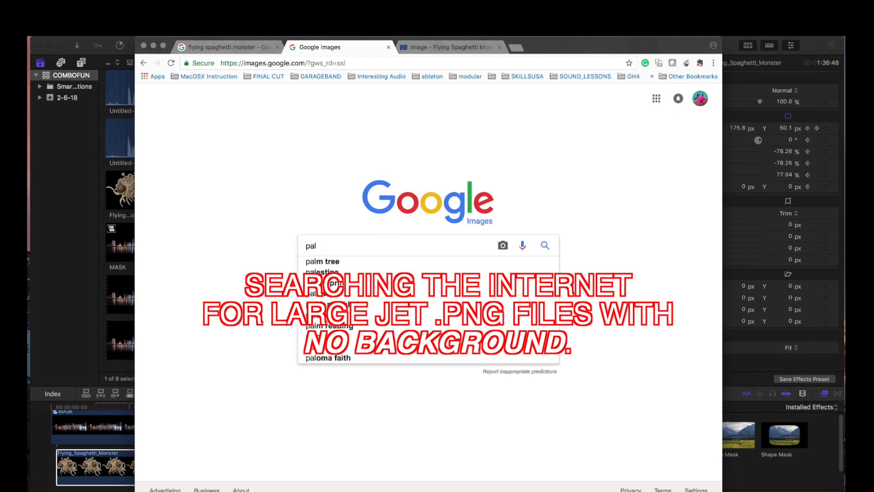
Filter Google Images to transparent fighter jets and download a jet PNG
{"action": "left_click", "coordinate": [288, 166]}
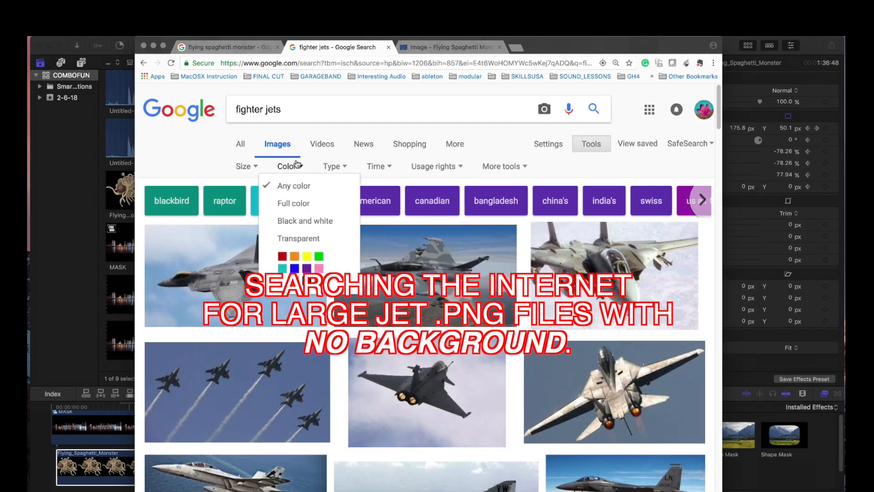
{"action": "left_click", "coordinate": [299, 238]}
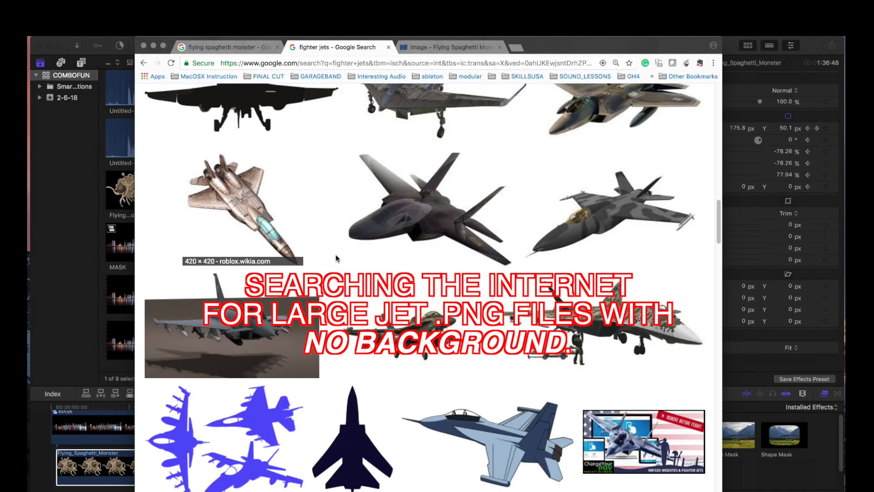
{"action": "right_click", "coordinate": [441, 215]}
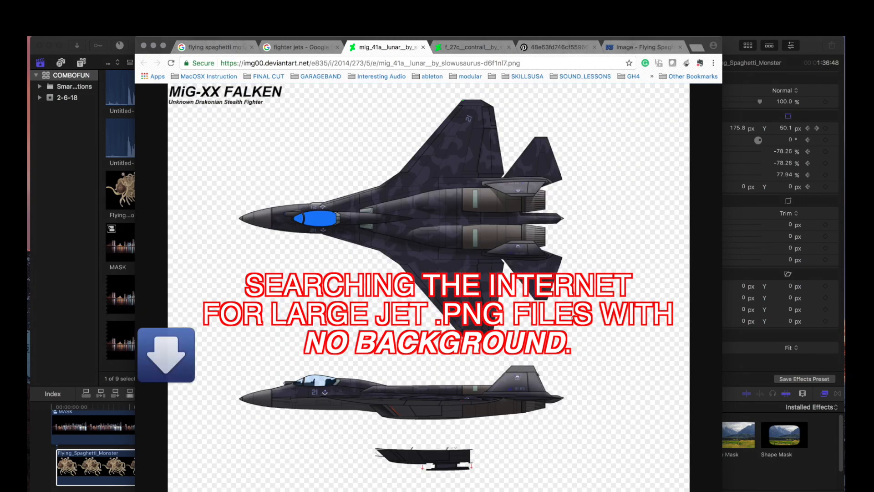
{"action": "left_click", "coordinate": [299, 47]}
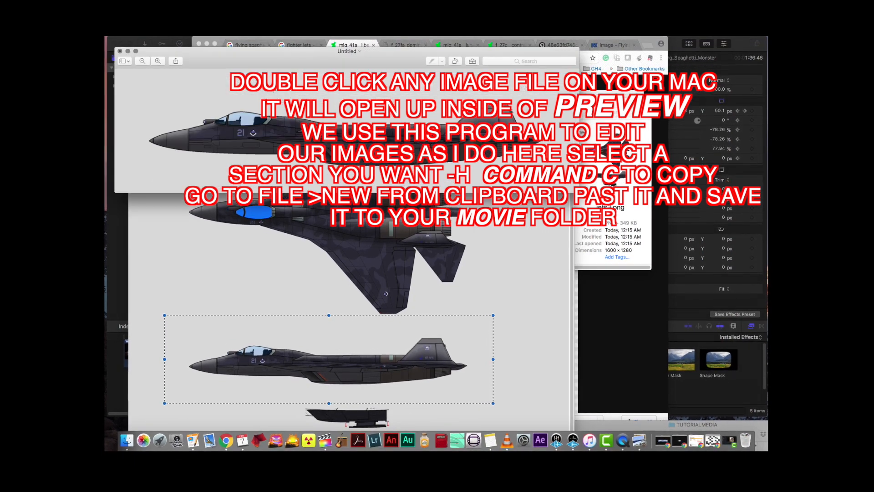
Save the first jet as JET_EDIT1 into the IMAGES folder inside COMBOFUN
{"action": "left_click", "coordinate": [160, 40]}
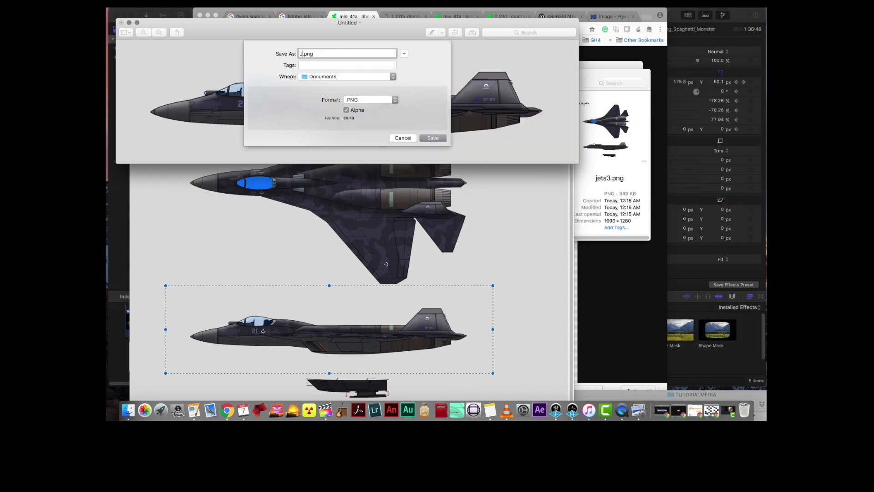
{"action": "type", "text": "JET_EDIT1"}
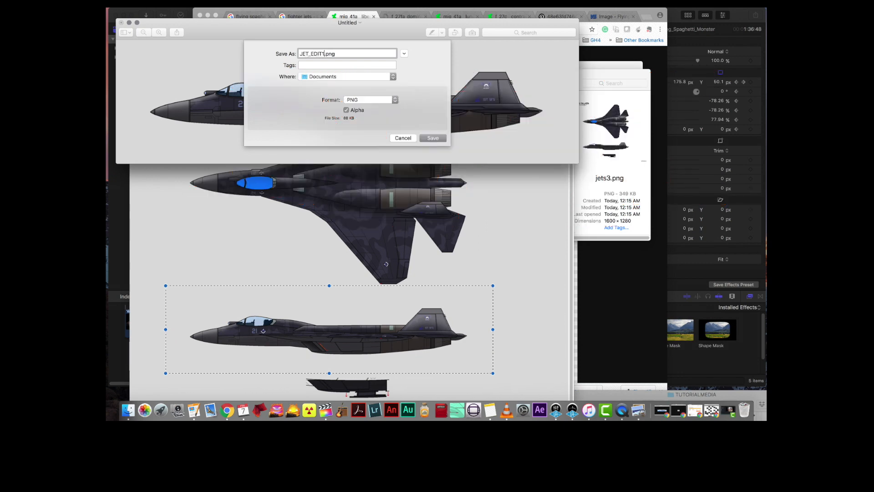
{"action": "left_click", "coordinate": [392, 76]}
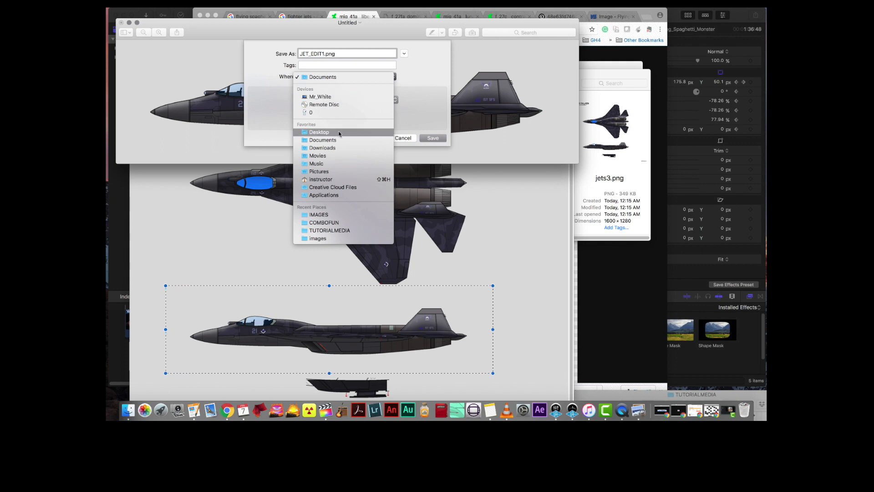
{"action": "left_click", "coordinate": [316, 156]}
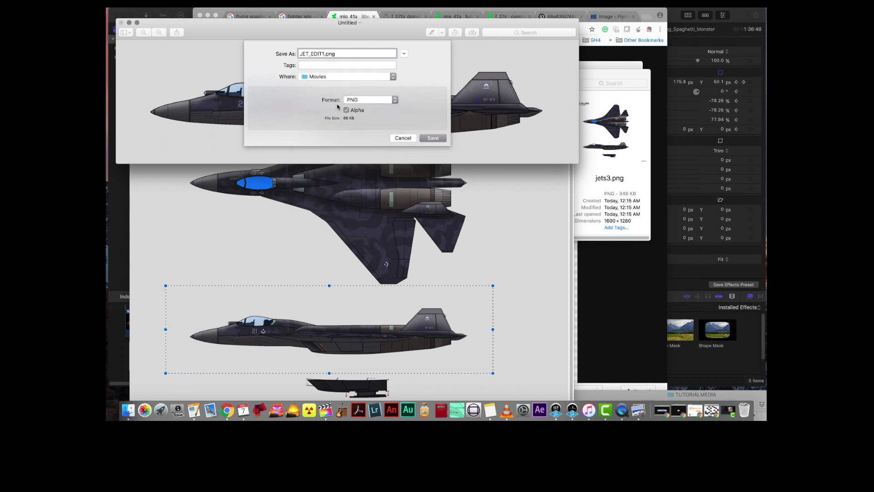
{"action": "left_click", "coordinate": [404, 54]}
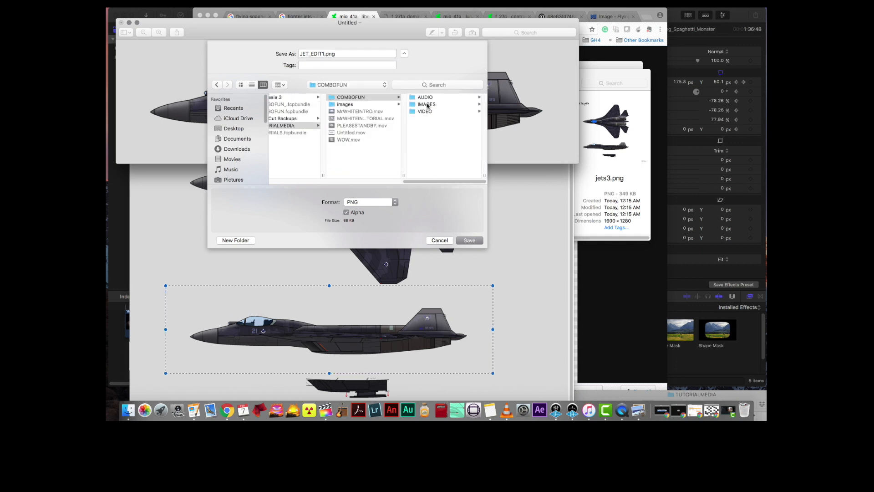
{"action": "left_click", "coordinate": [468, 240]}
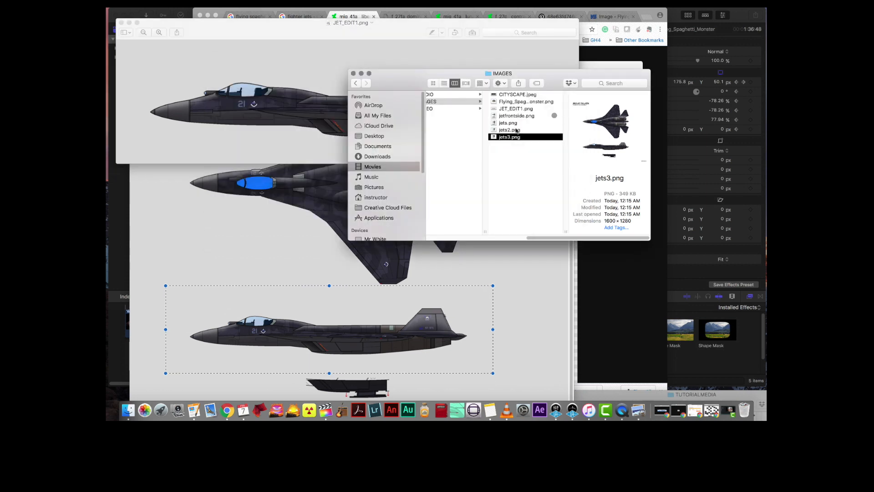
From the jets2 sheet, copy each side-view jet into its own new Preview image
{"action": "left_click", "coordinate": [508, 130]}
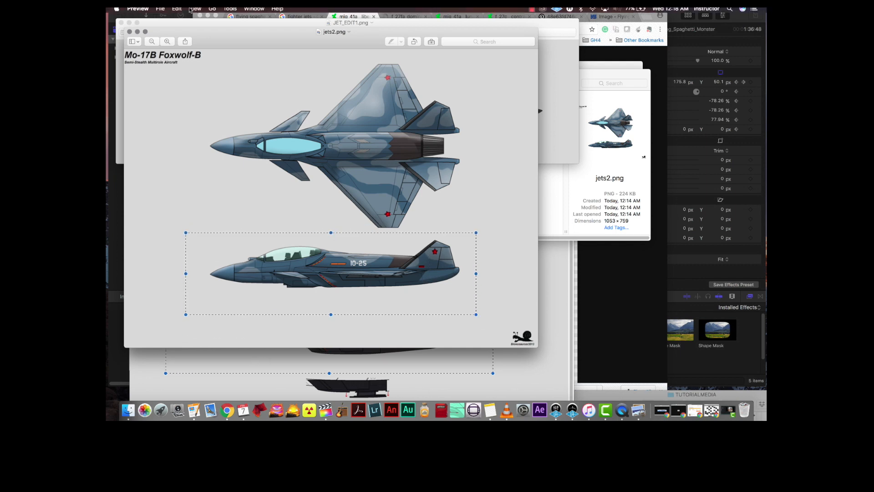
{"action": "left_click", "coordinate": [161, 12]}
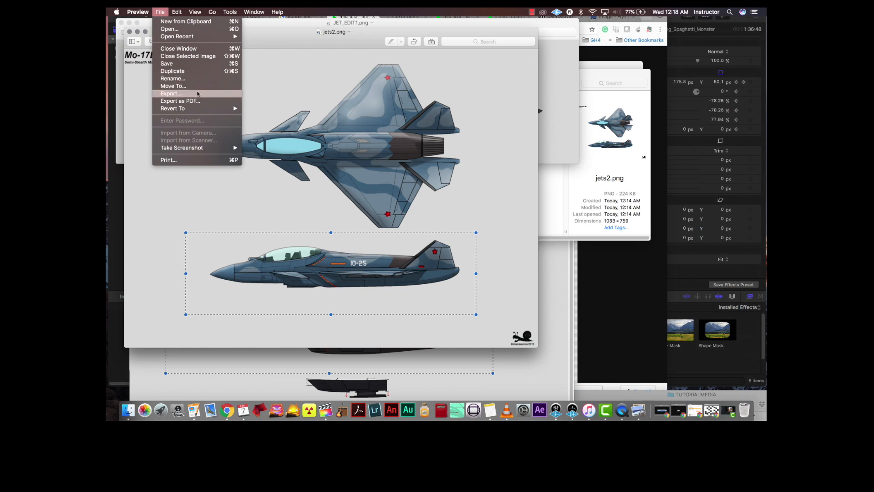
{"action": "left_click", "coordinate": [176, 11]}
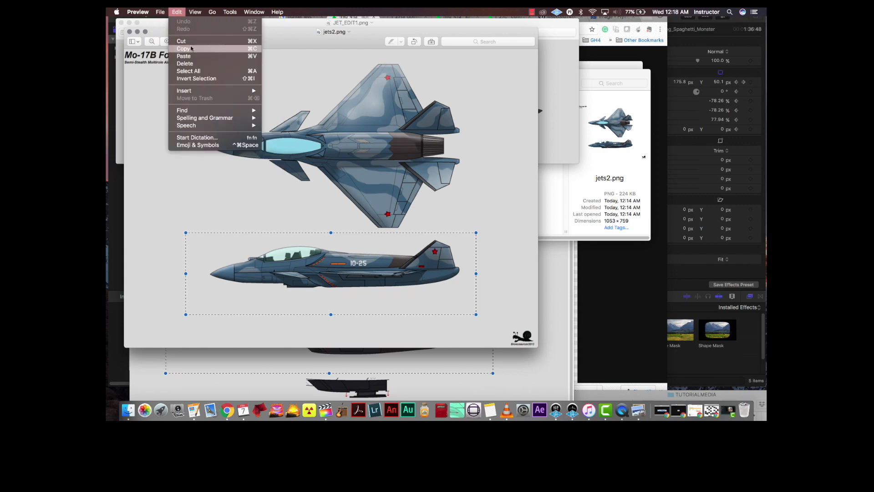
{"action": "left_click", "coordinate": [161, 12]}
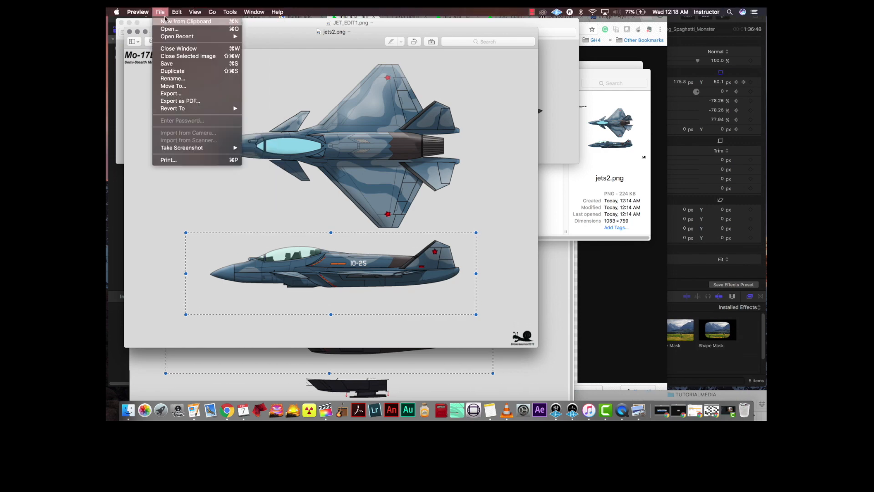
{"action": "left_click", "coordinate": [185, 21]}
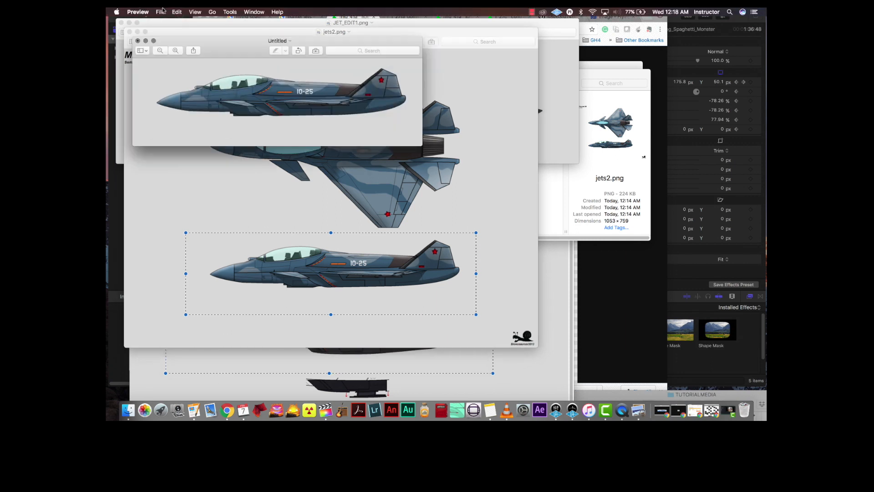
{"action": "left_click", "coordinate": [160, 12]}
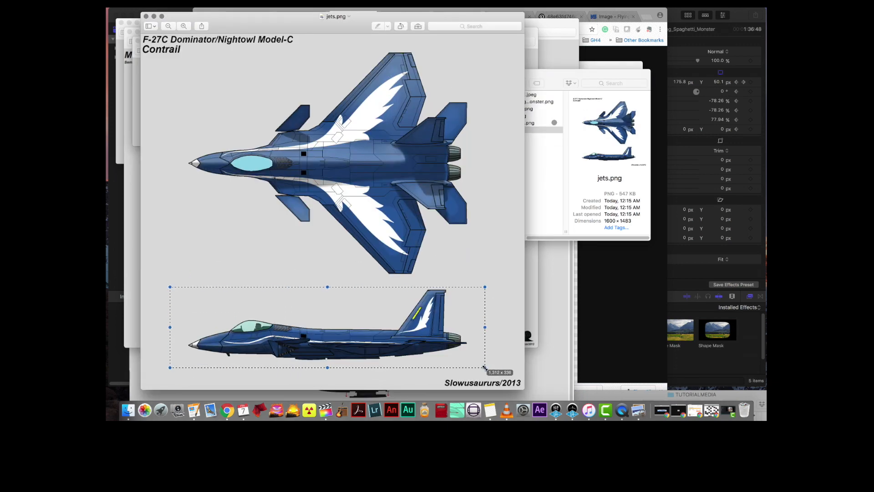
{"action": "left_click", "coordinate": [176, 12]}
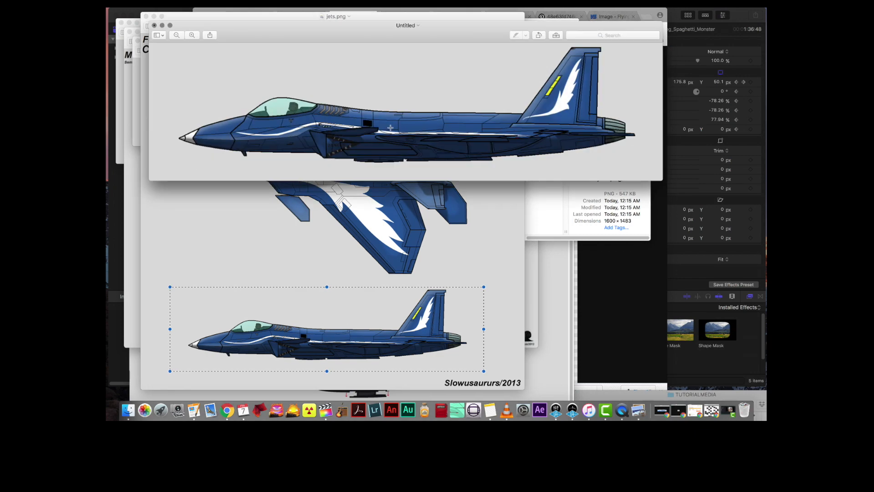
Save the new jet image as a PNG with Alpha transparency
{"action": "left_click", "coordinate": [160, 12]}
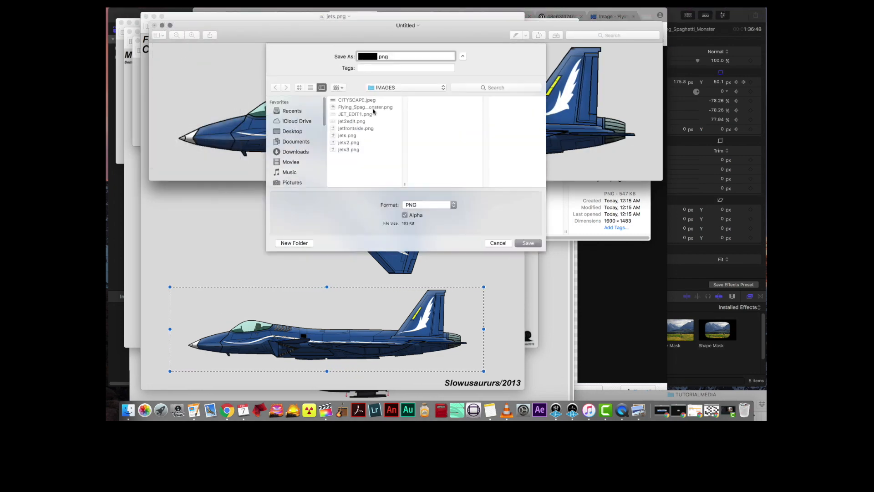
{"action": "left_click", "coordinate": [463, 55]}
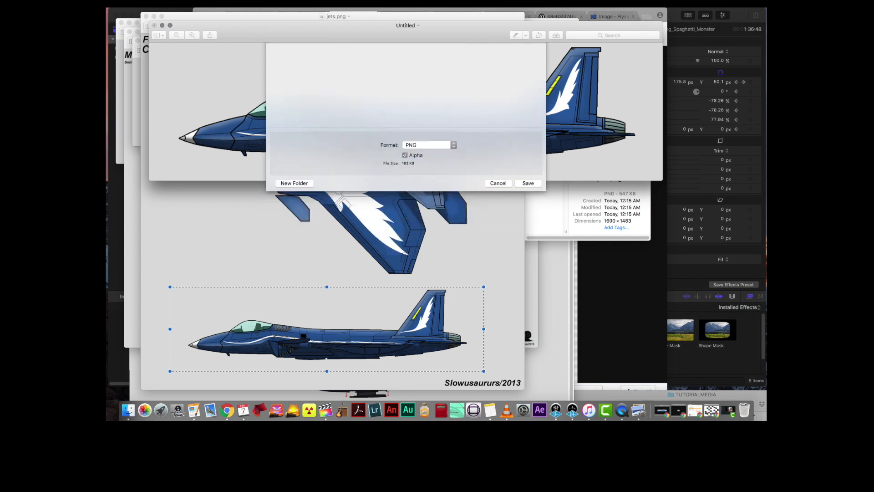
{"action": "left_click", "coordinate": [527, 182]}
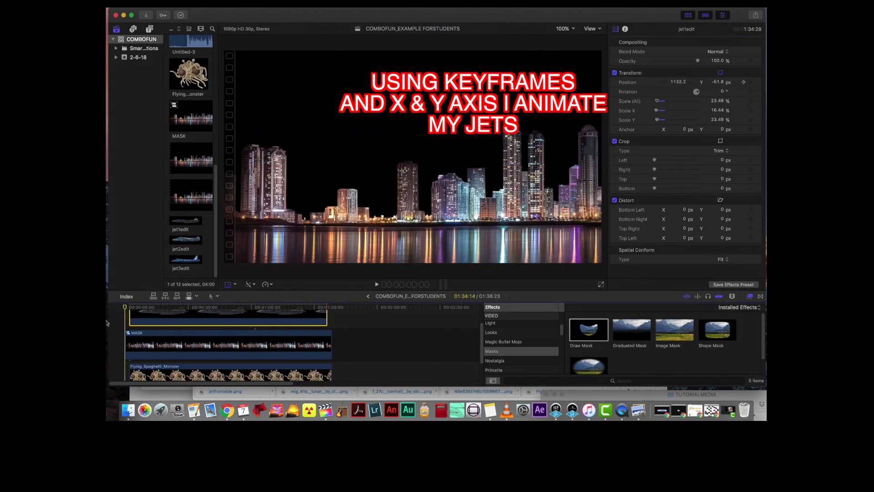
Add Position keyframes to both jet clips so they fly across the city past the monster
{"action": "left_click", "coordinate": [377, 284]}
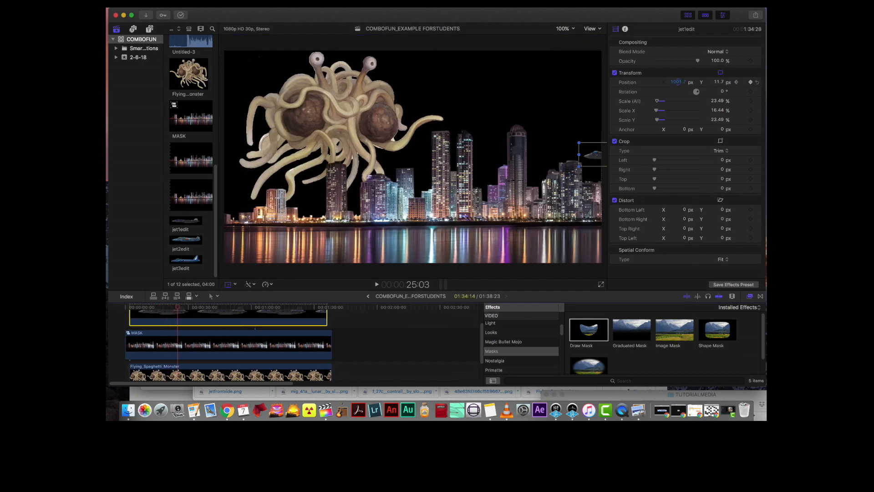
{"action": "left_click", "coordinate": [185, 240]}
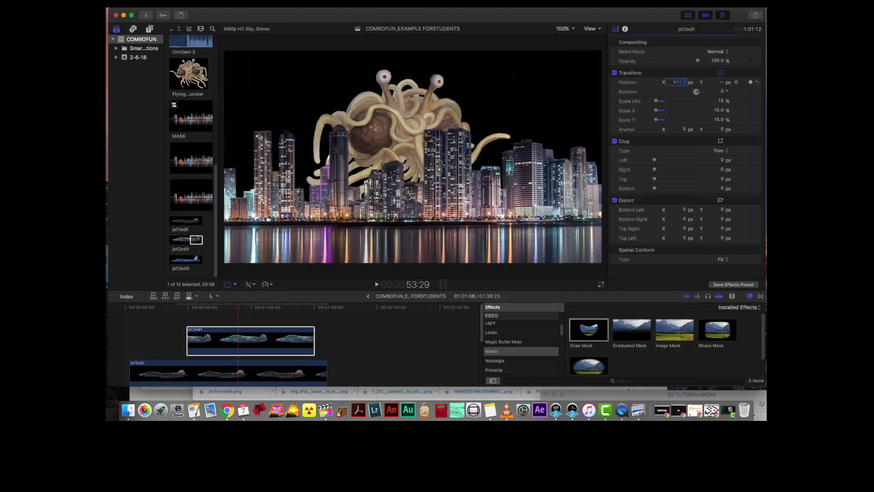
{"action": "left_click", "coordinate": [376, 284]}
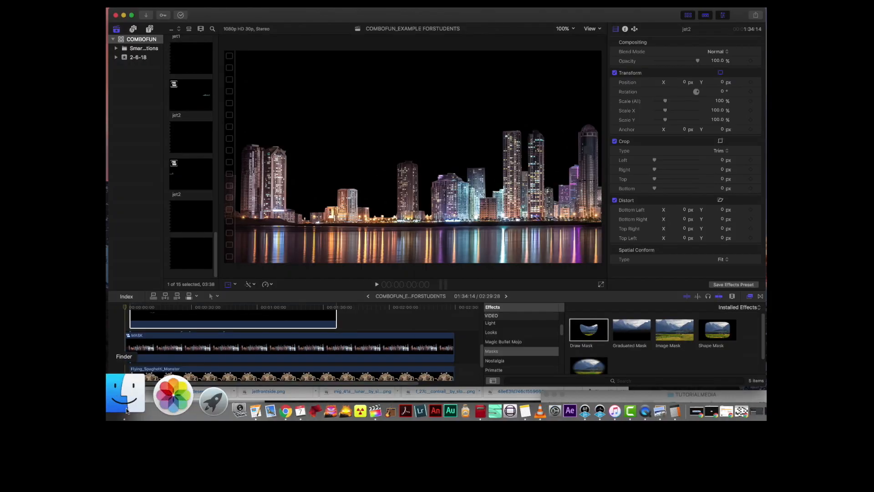
Place the timelapse_desert clip under the mask layer and speed it up via Retime
{"action": "left_click", "coordinate": [125, 394]}
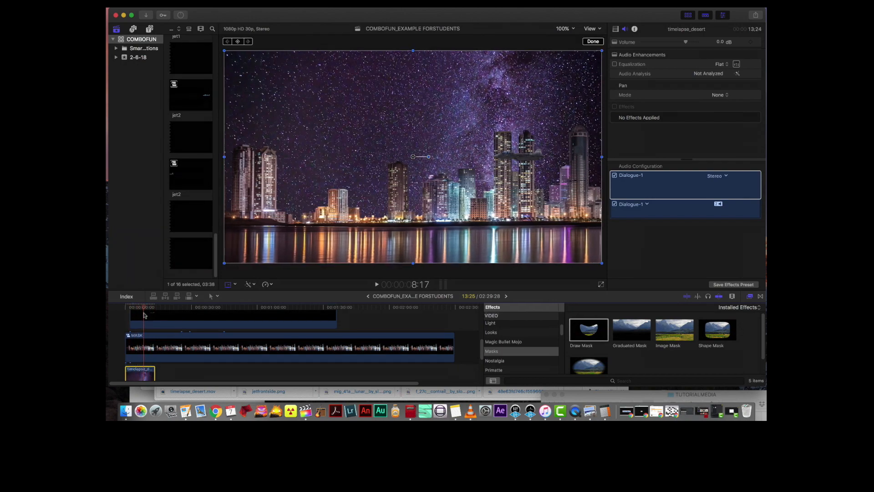
{"action": "mouse_move", "coordinate": [137, 378]}
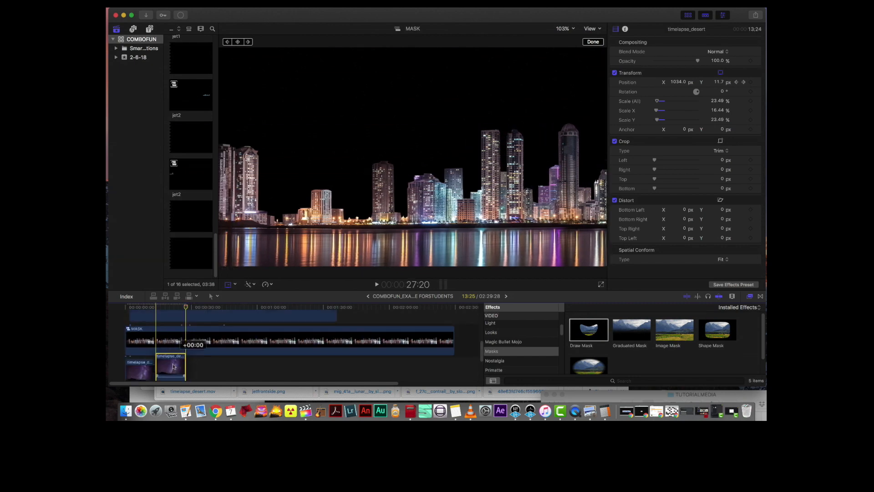
{"action": "right_click", "coordinate": [170, 365]}
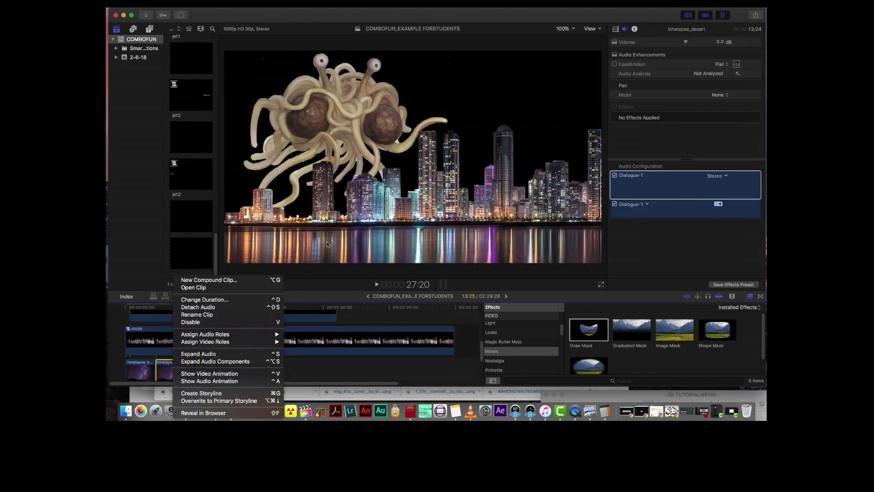
{"action": "left_click", "coordinate": [266, 284]}
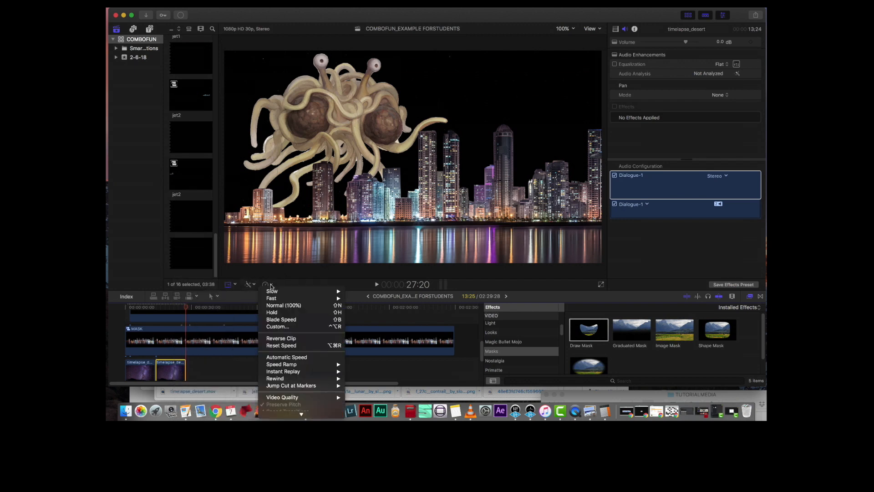
{"action": "left_click", "coordinate": [282, 338]}
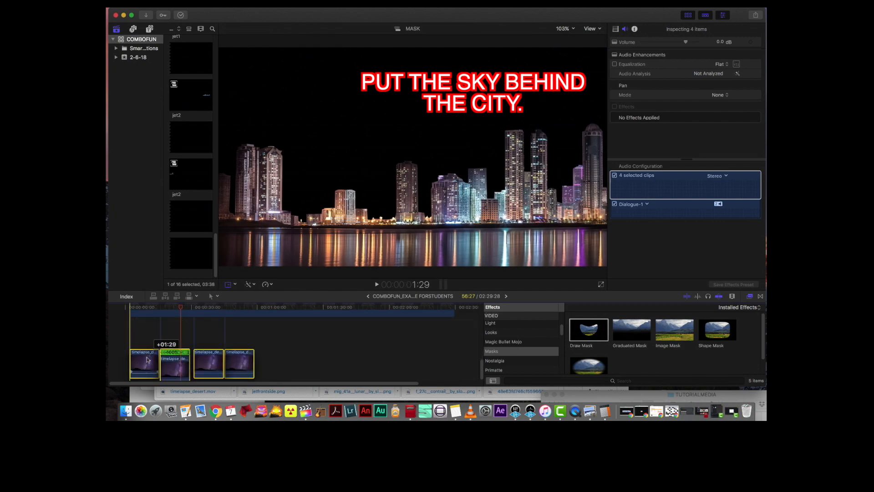
Duplicate the sky clip into a row of four and check the composite earlier in the timeline
{"action": "left_click", "coordinate": [175, 307]}
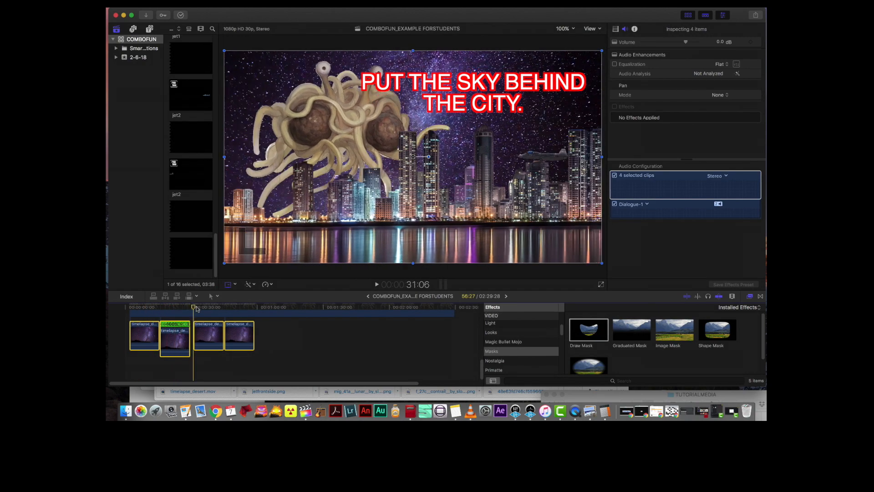
{"action": "left_click", "coordinate": [216, 307]}
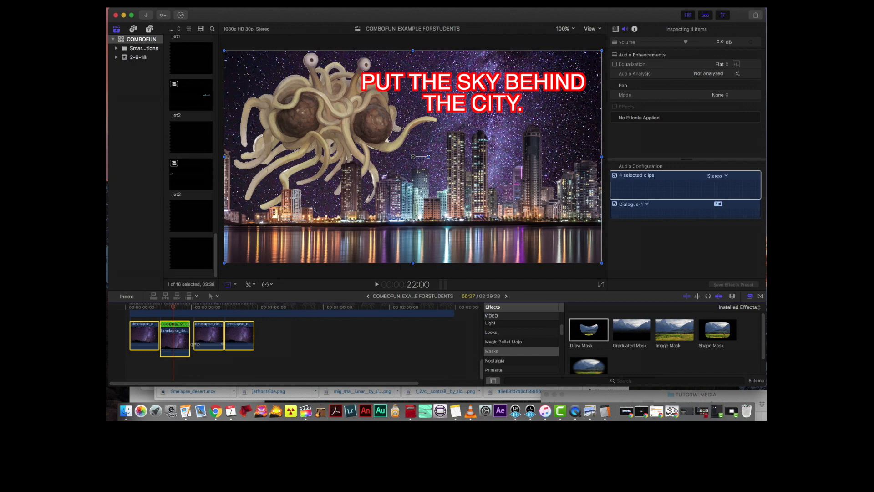
Wrap the four sky clips into a compound clip named COMPOUND and duplicate it along the lane
{"action": "right_click", "coordinate": [174, 334]}
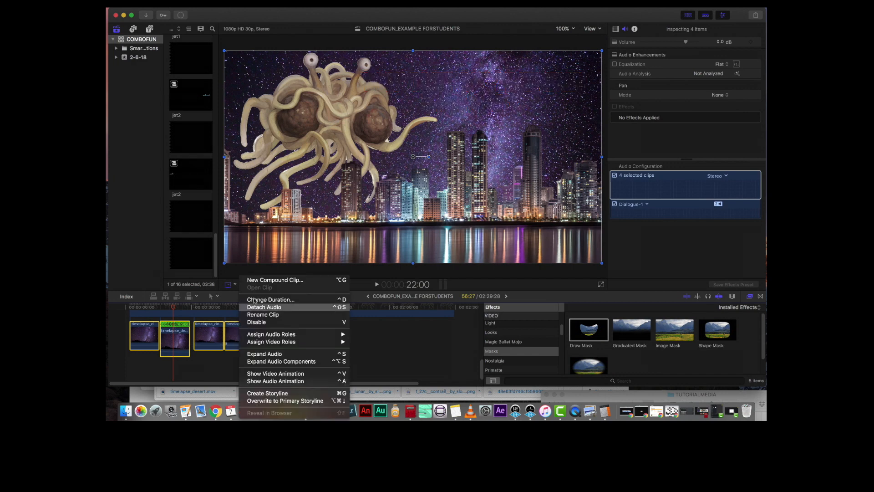
{"action": "left_click", "coordinate": [275, 279]}
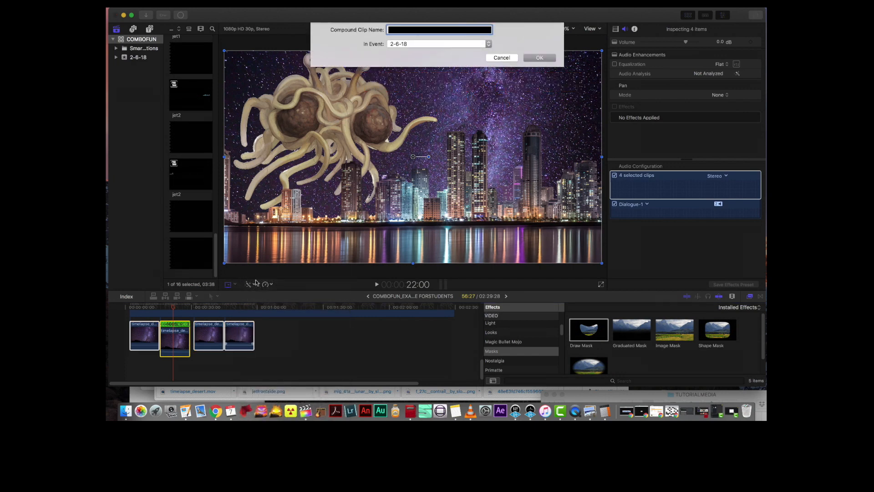
{"action": "type", "text": "COMPOU"}
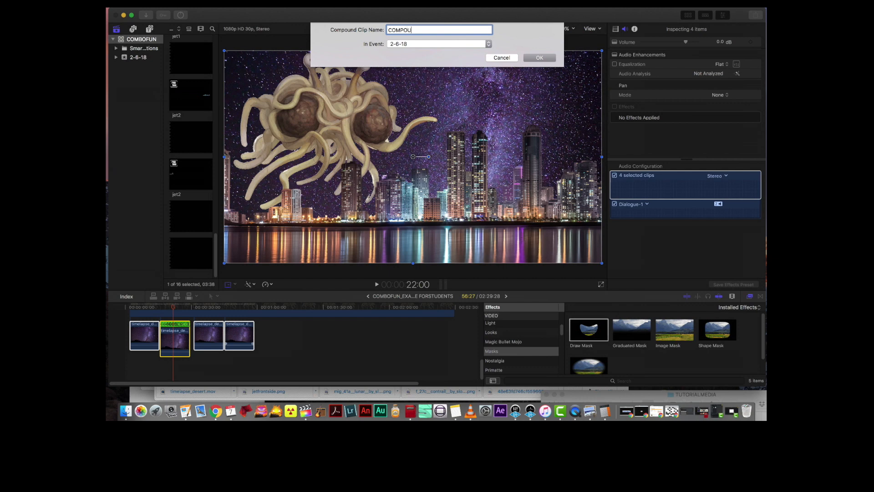
{"action": "left_click", "coordinate": [538, 58]}
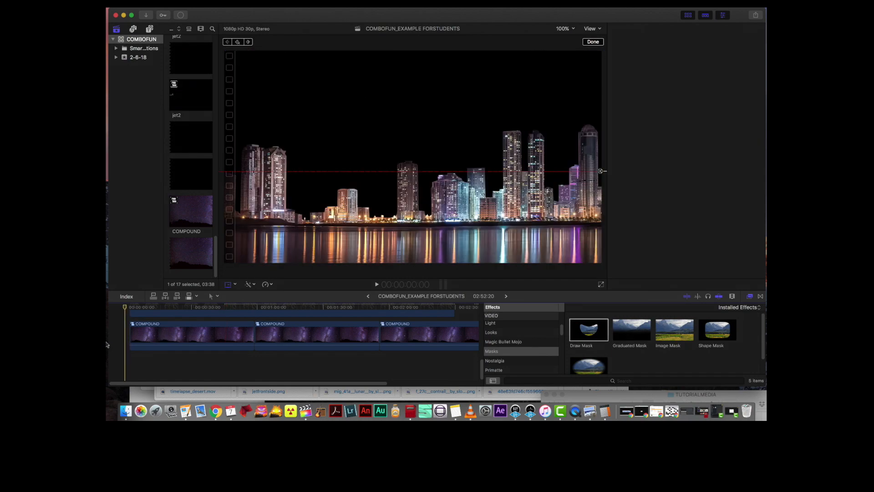
{"action": "left_click", "coordinate": [187, 334]}
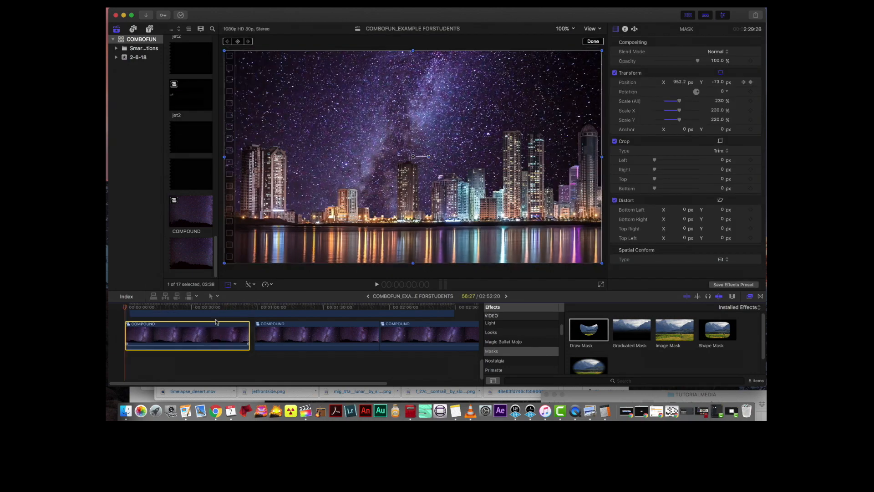
{"action": "left_click", "coordinate": [306, 334]}
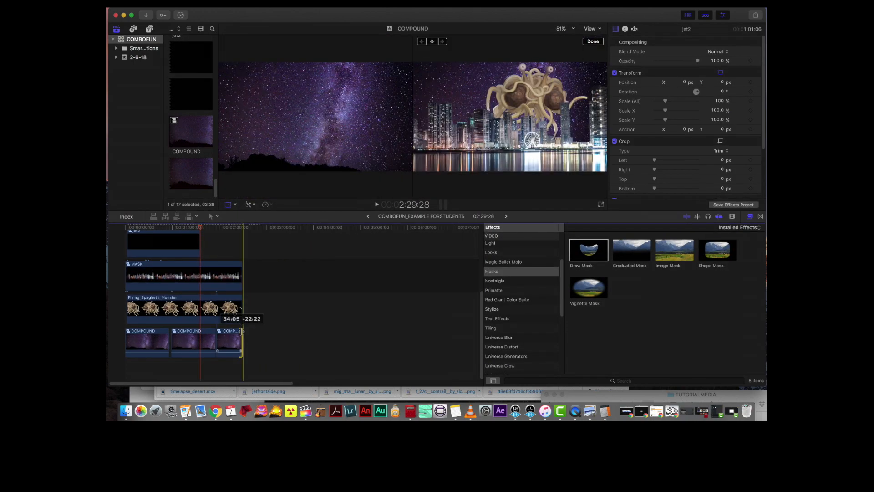
Trim the last COMPOUND clip to the layers above, set viewer zoom to 50% and scrub to review
{"action": "left_click", "coordinate": [592, 41]}
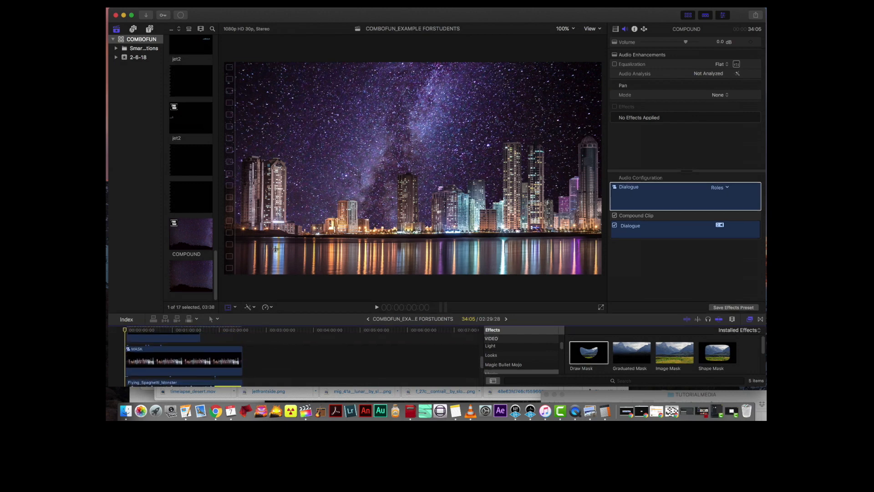
{"action": "left_click", "coordinate": [563, 28]}
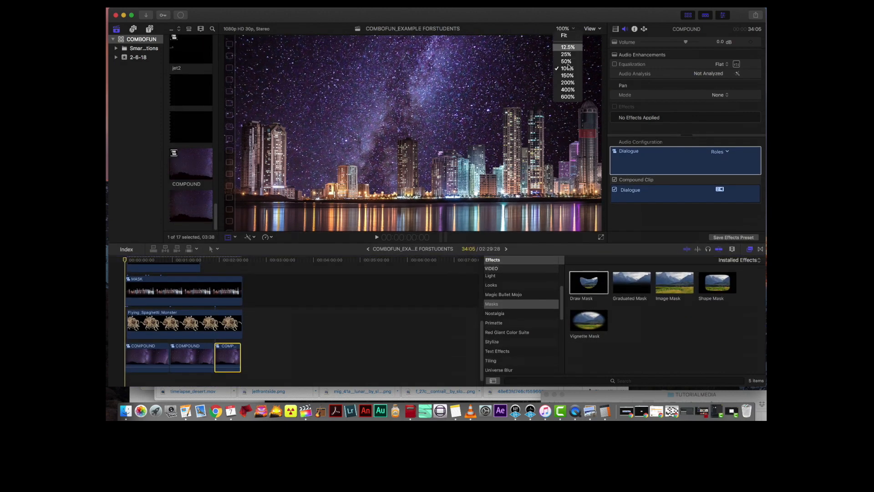
{"action": "left_click", "coordinate": [566, 61]}
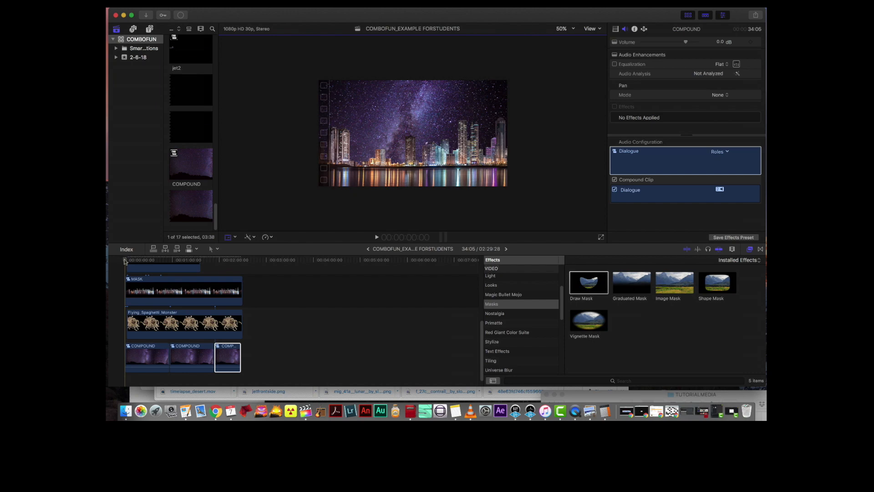
{"action": "left_click", "coordinate": [186, 260]}
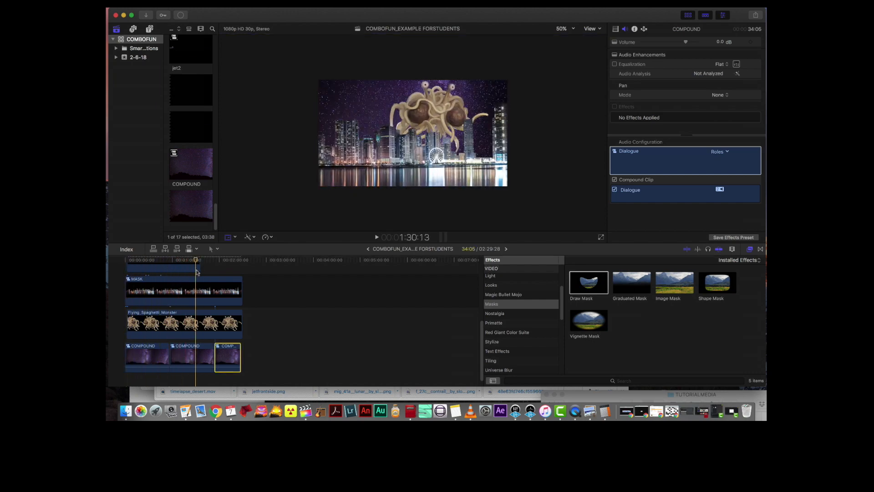
{"action": "left_click", "coordinate": [149, 259]}
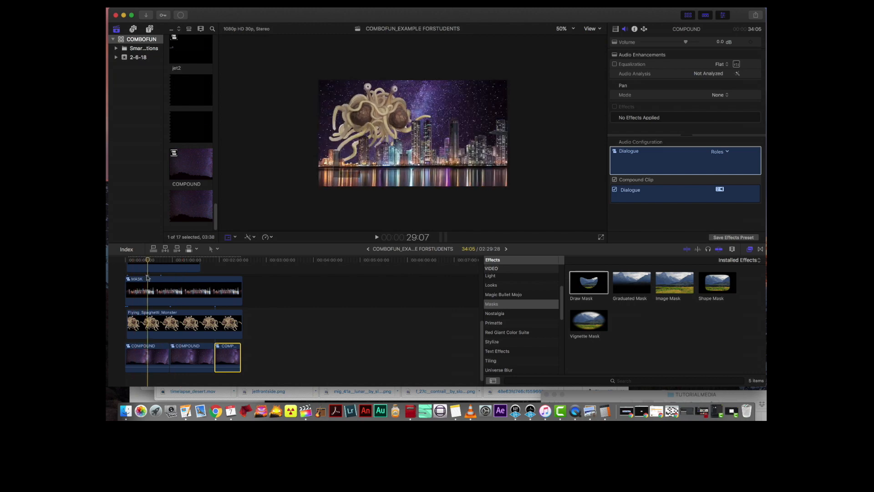